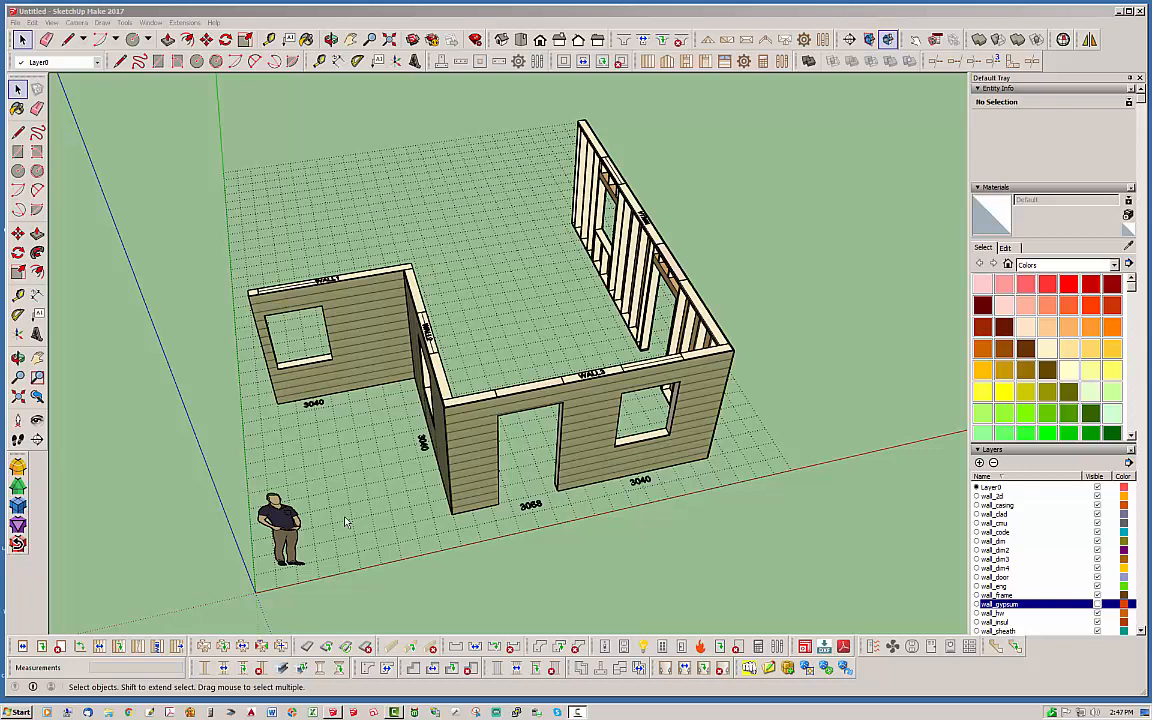
mouse_move(351, 523)
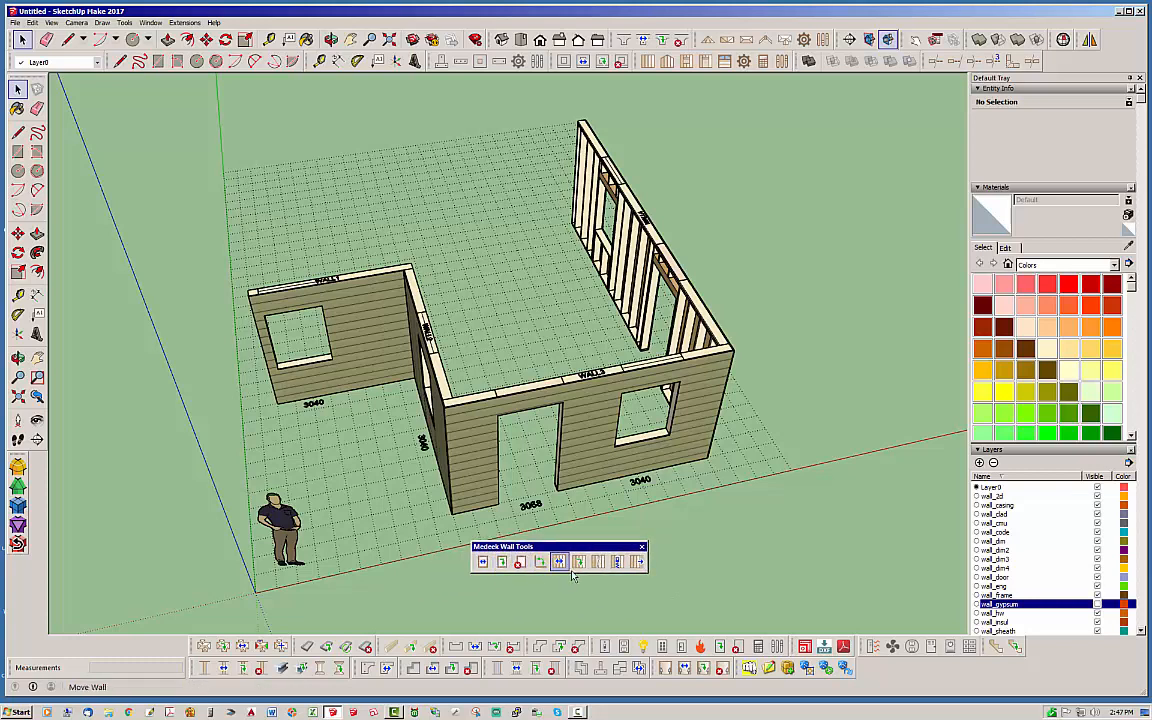
mouse_move(559, 562)
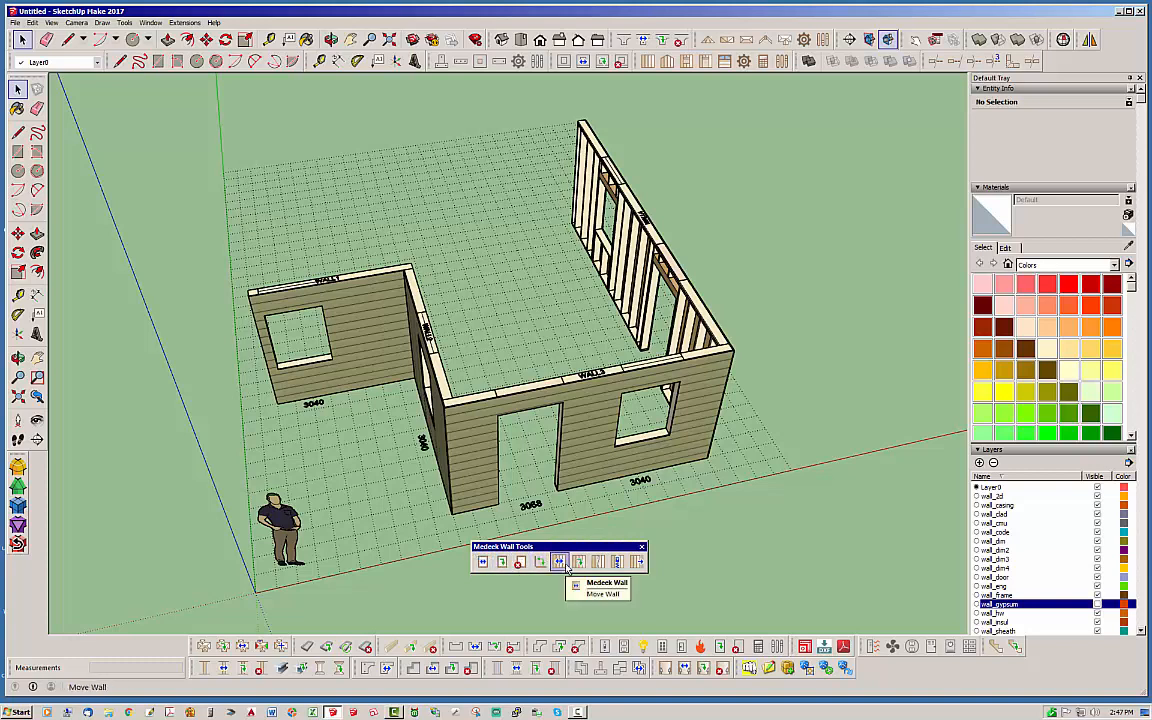
mouse_move(597, 561)
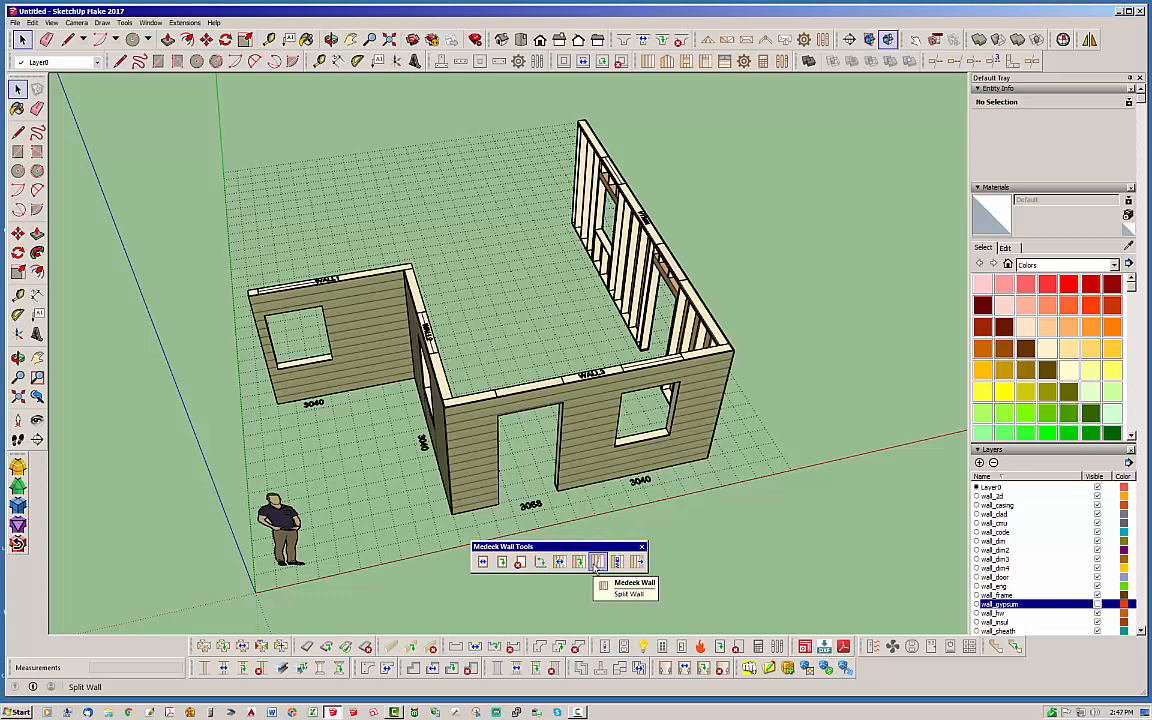
mouse_move(617, 561)
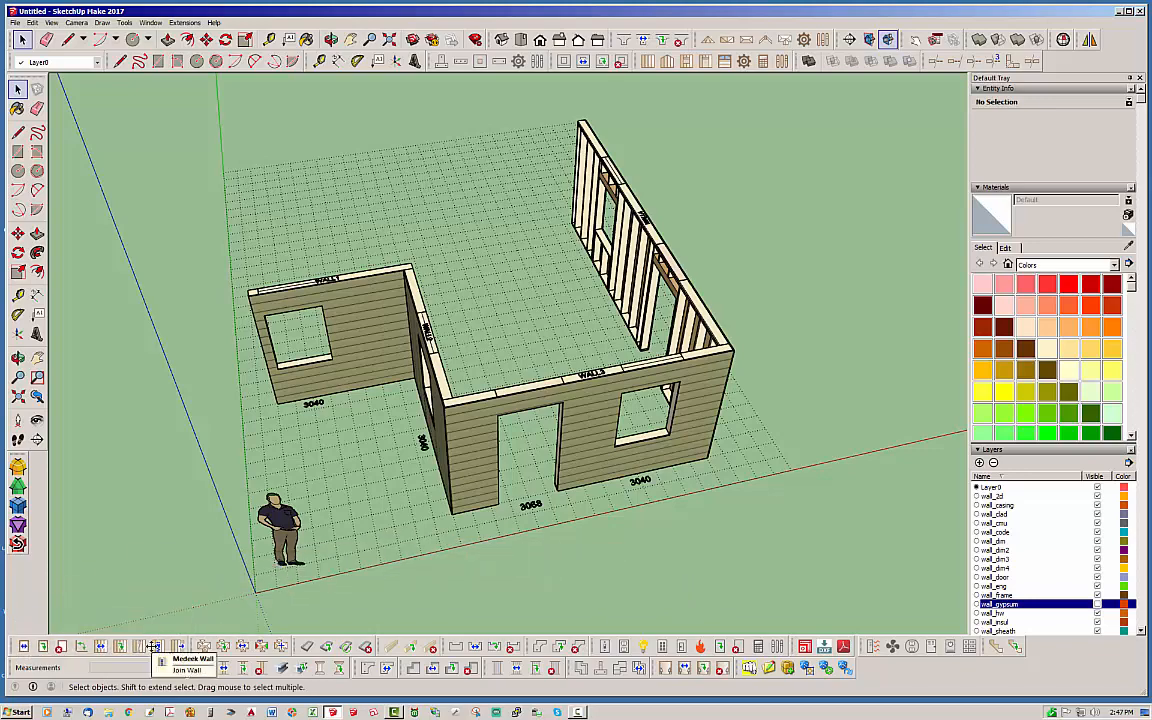
mouse_move(392, 528)
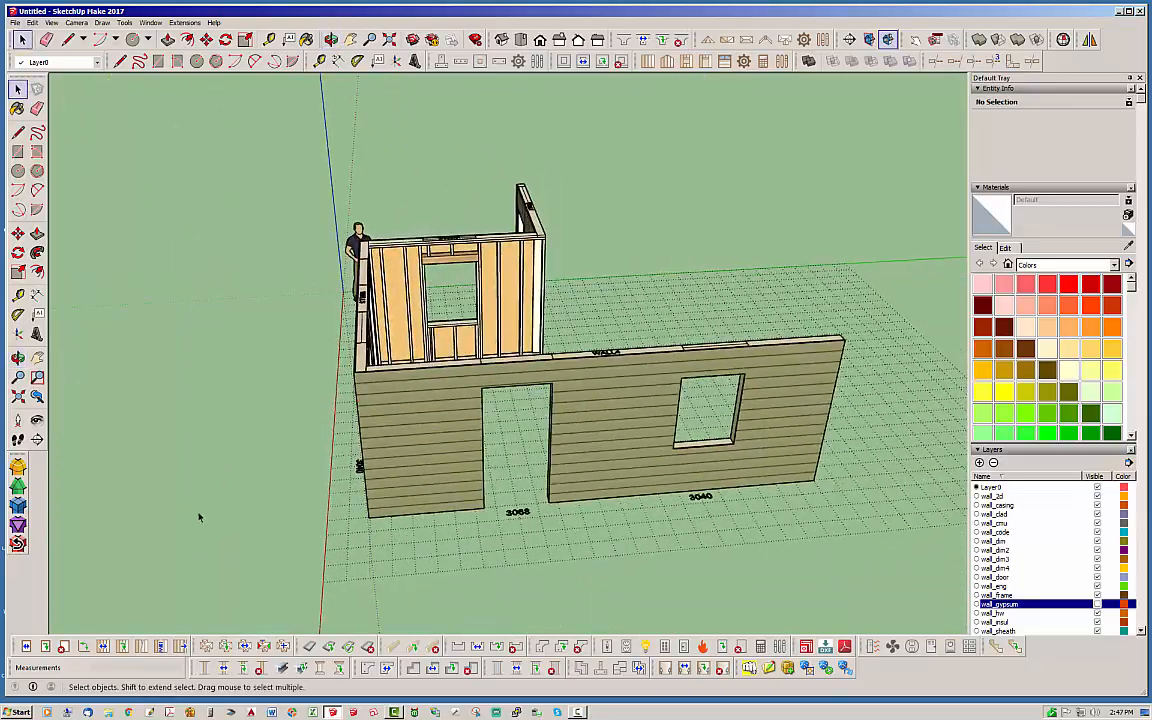
- Activate the Medeek wall tool and pick the front sided wall to show its start and end markers
click(180, 646)
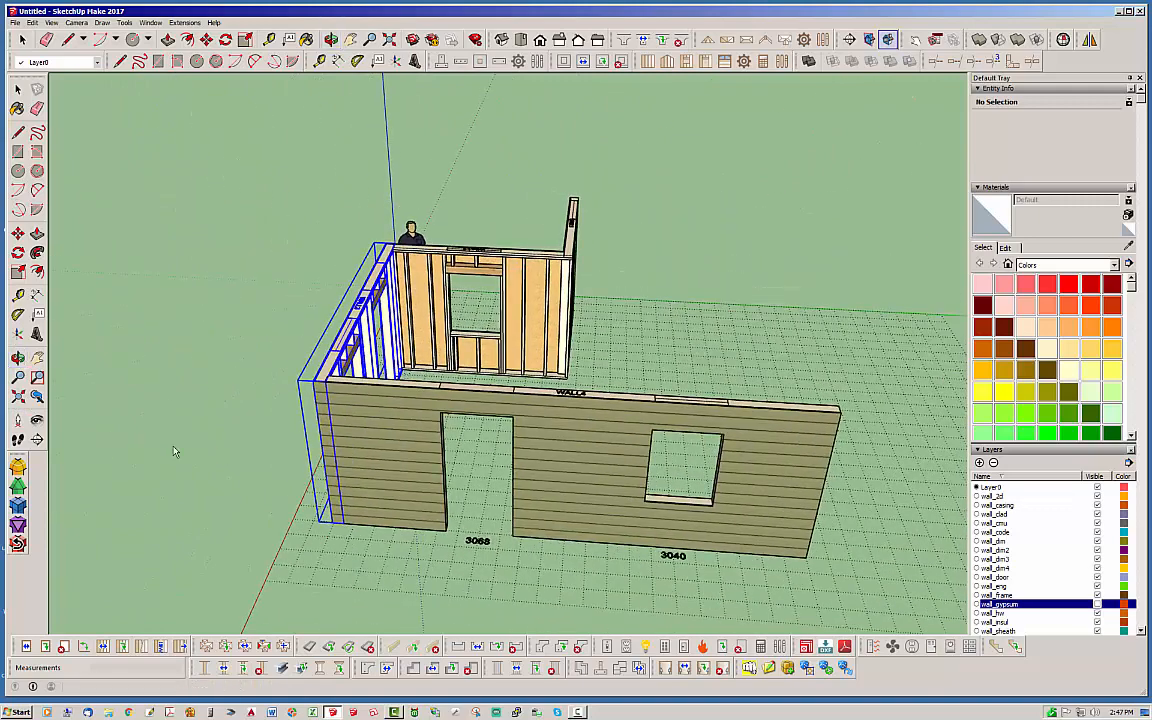
click(600, 470)
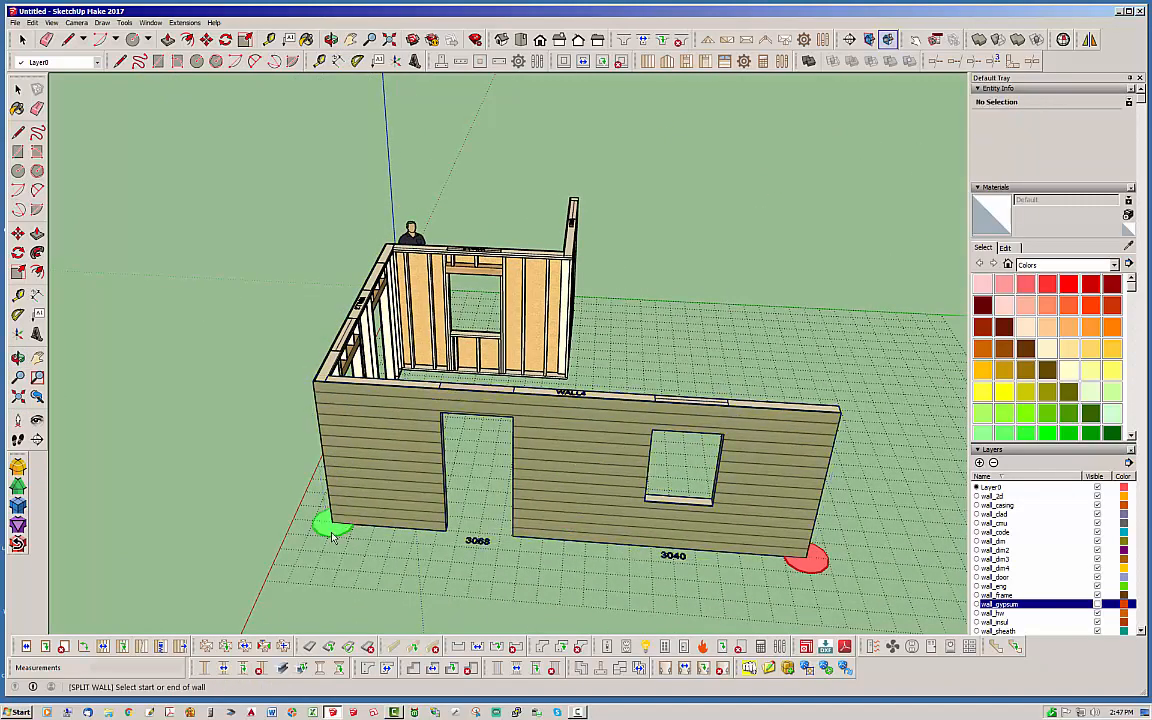
mouse_move(820, 575)
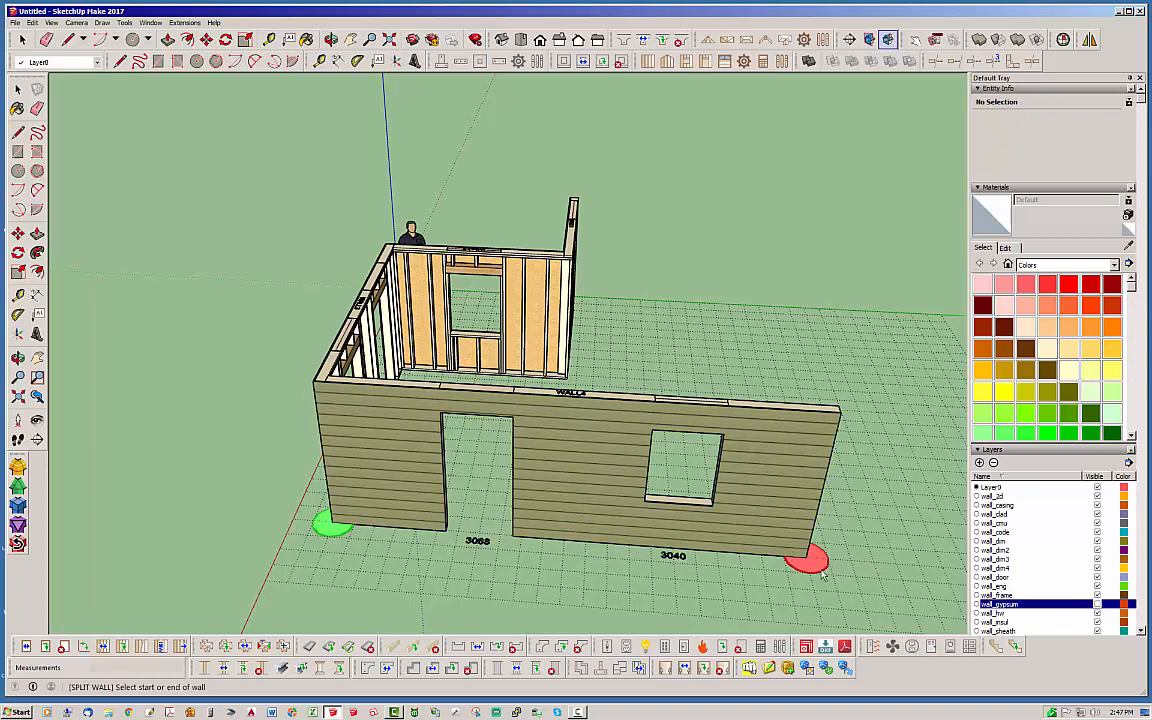
mouse_move(810, 568)
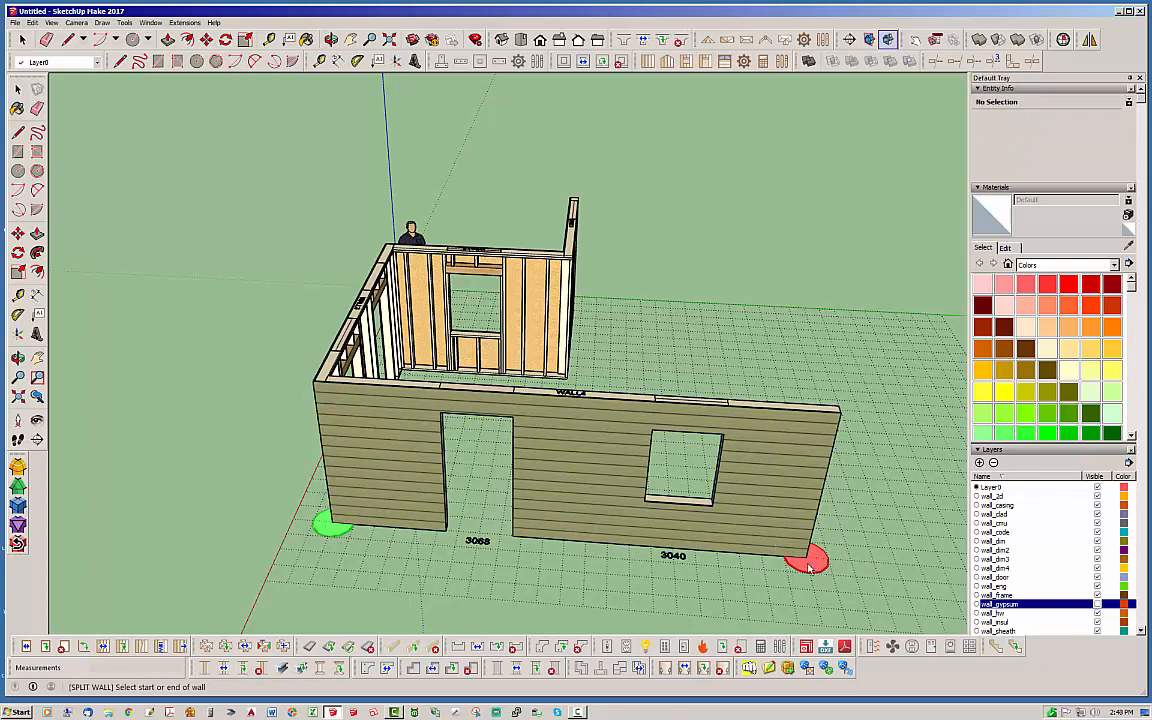
mouse_move(297, 453)
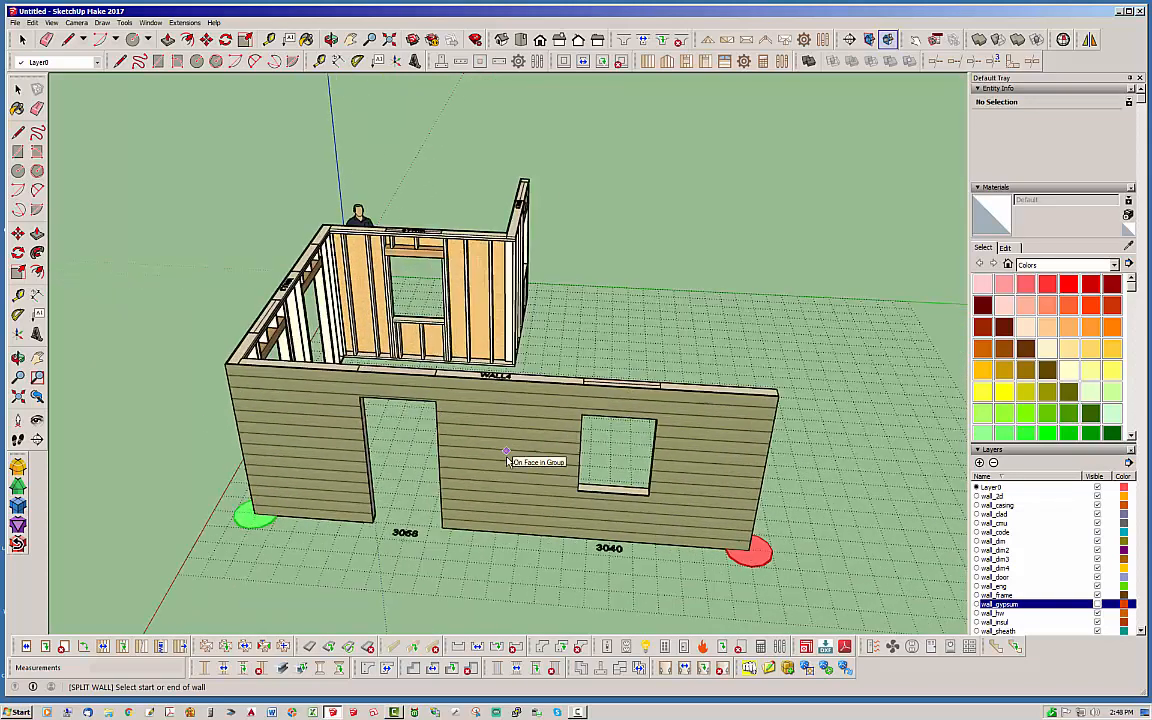
mouse_move(793, 555)
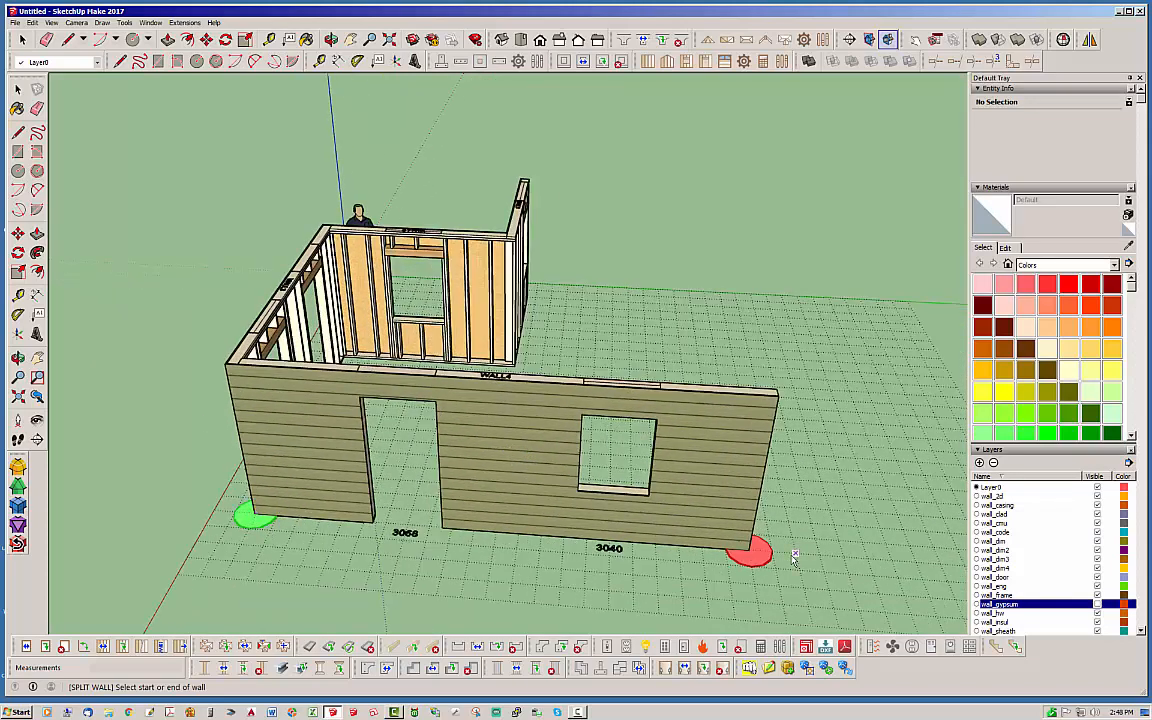
mouse_move(778, 478)
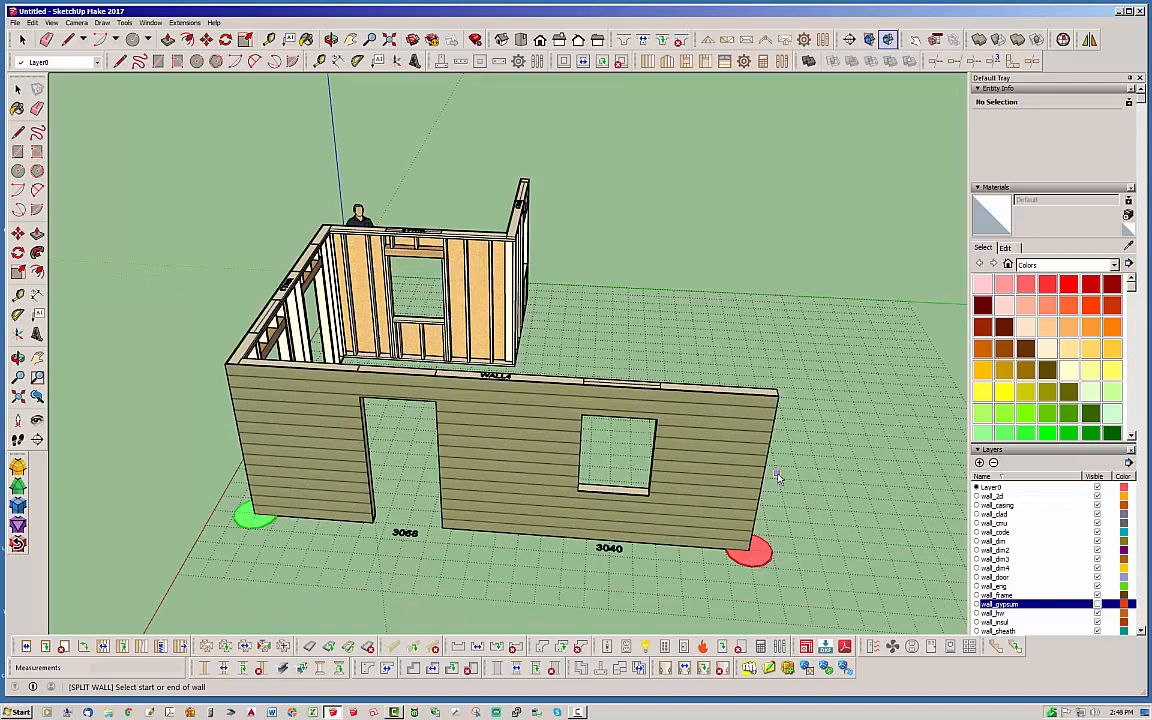
mouse_move(245, 528)
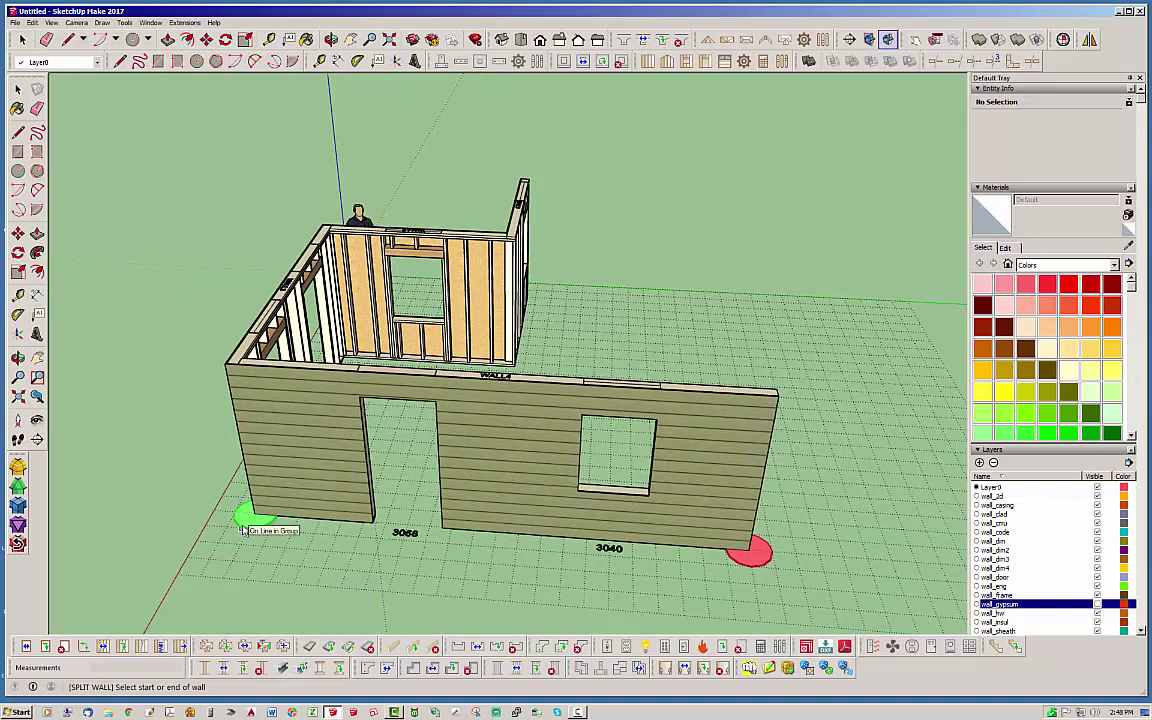
mouse_move(758, 560)
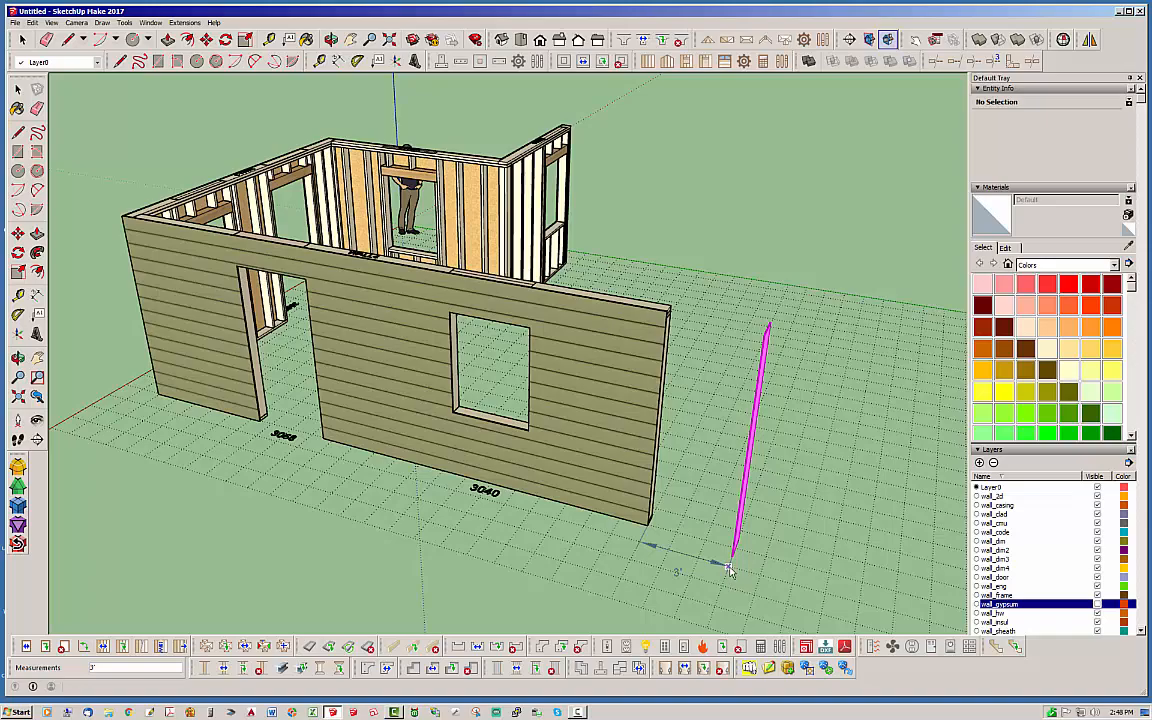
- Orbit around the lengthened front wall to inspect its 3' extension and corner
drag(730, 570, 558, 540)
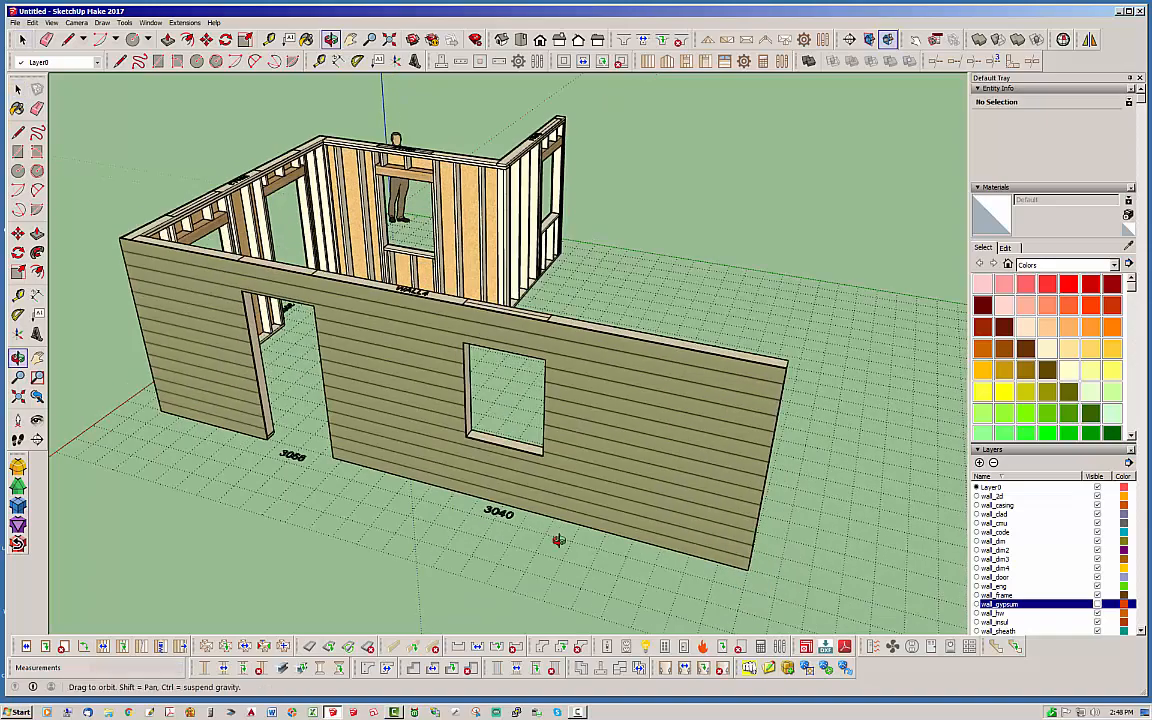
drag(558, 540, 158, 476)
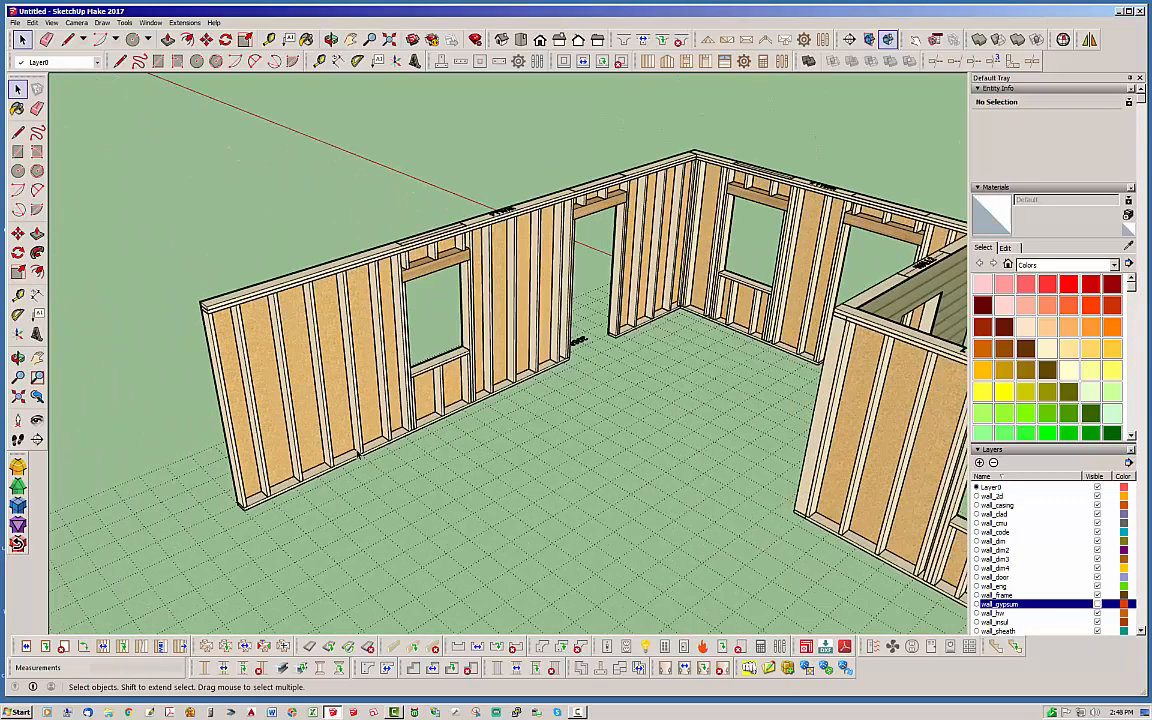
click(180, 646)
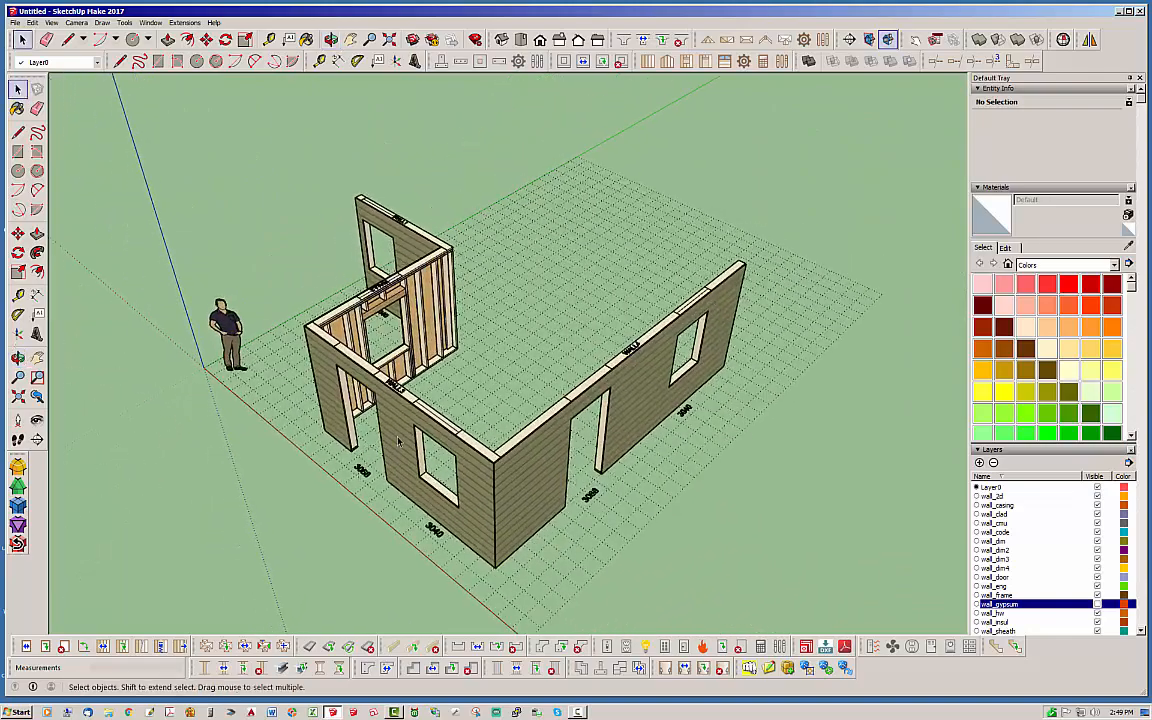
mouse_move(524, 474)
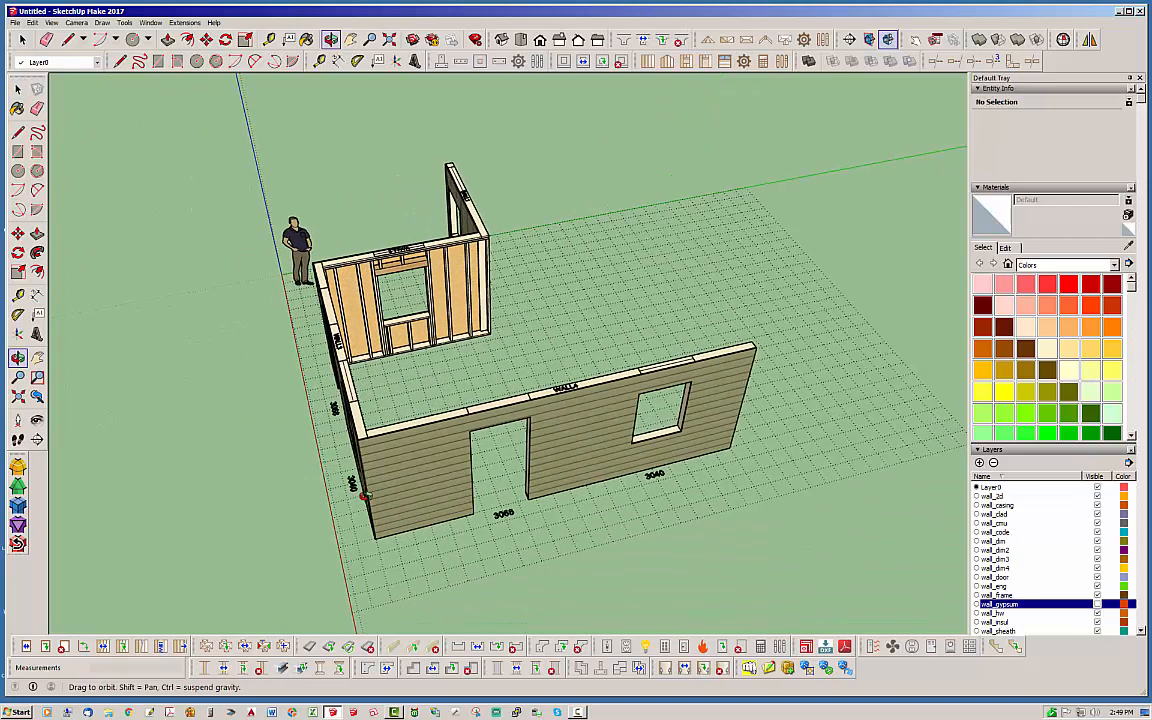
- Move the front wall away from the side wall with Move Wall, leaving a gap at the corner
click(18, 89)
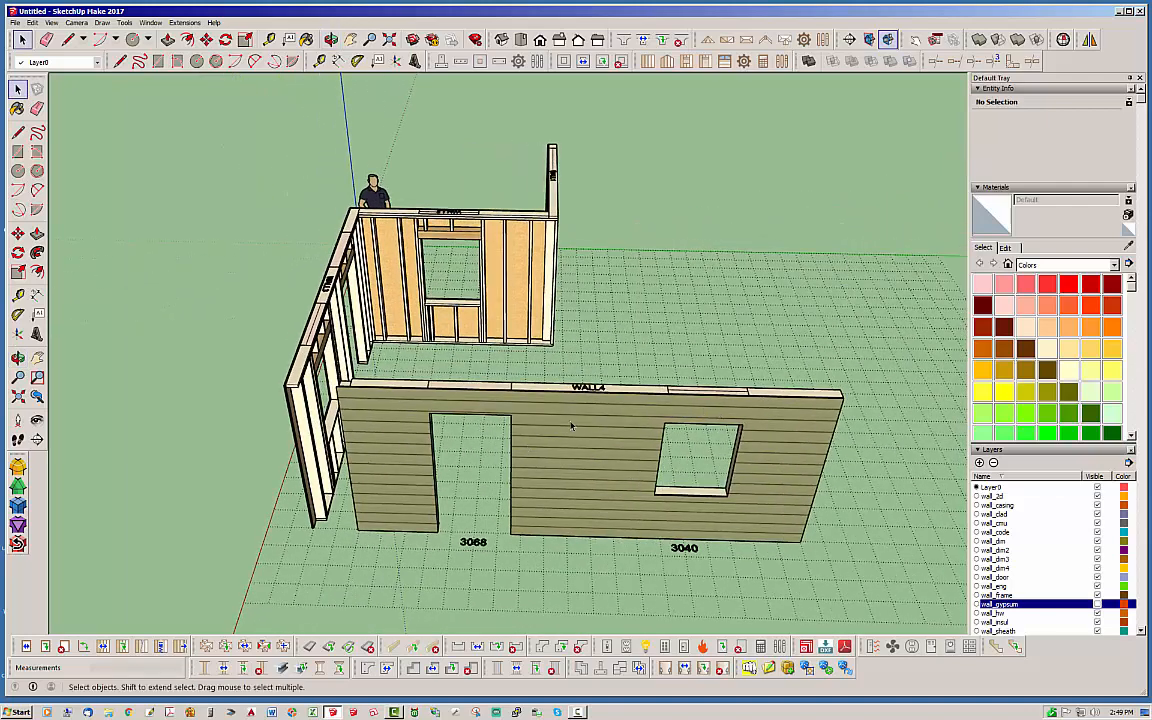
mouse_move(410, 500)
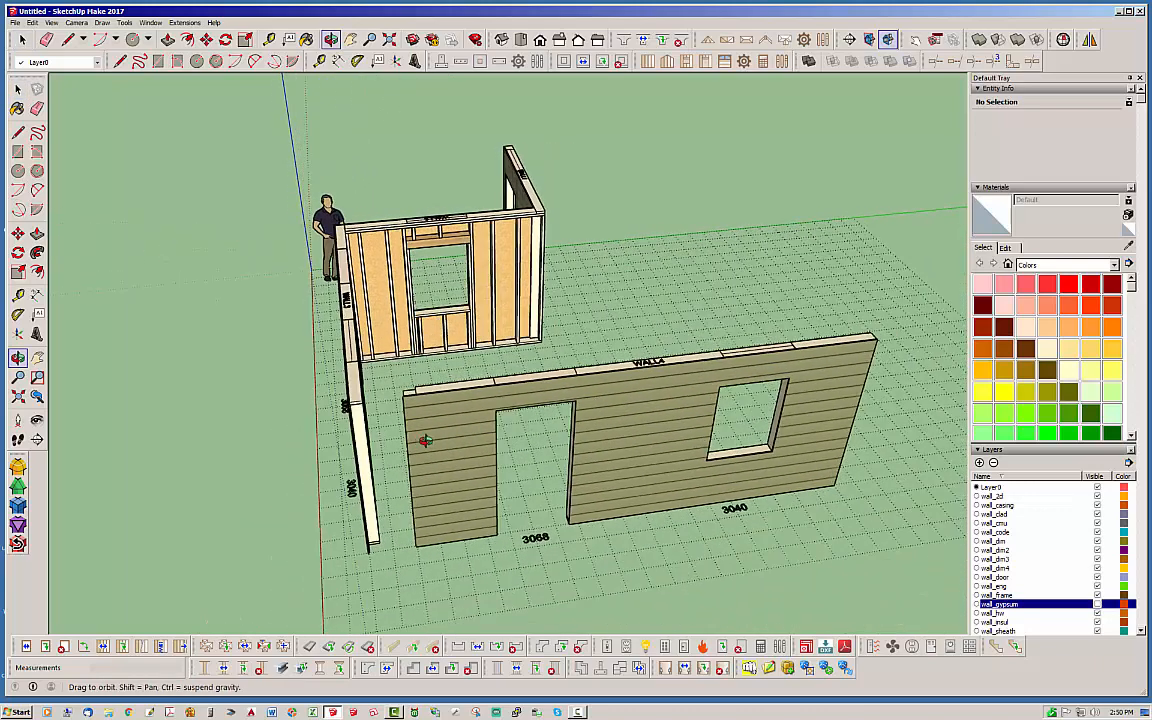
click(17, 89)
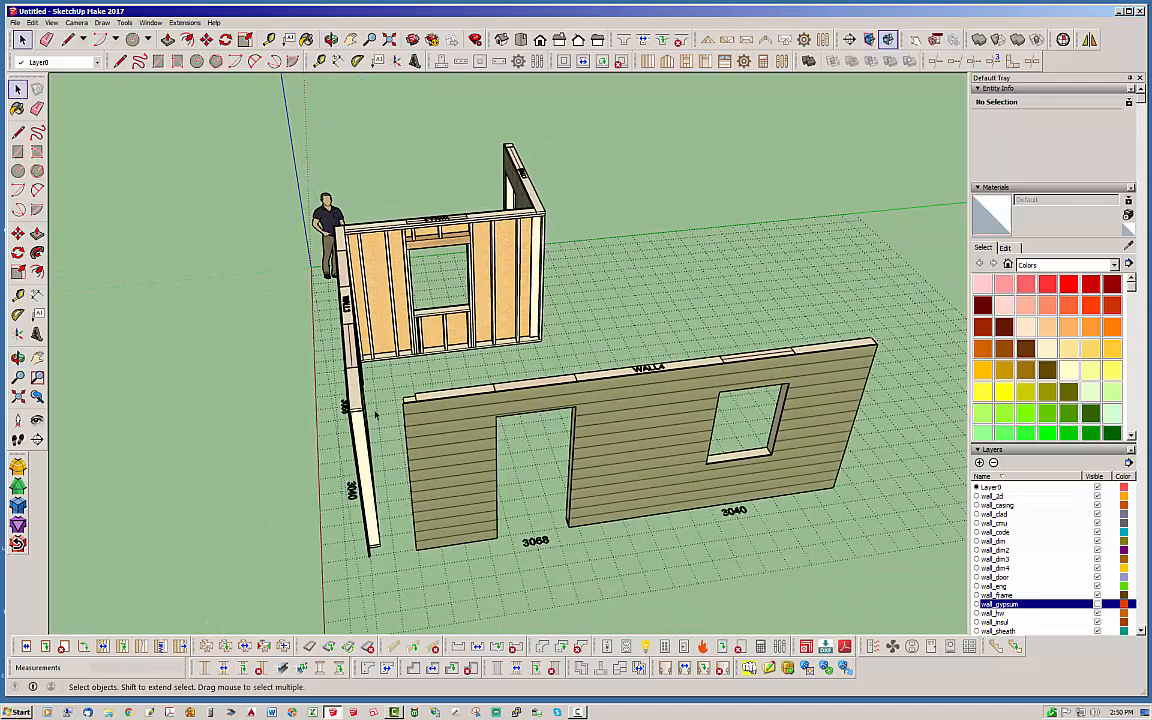
mouse_move(196, 578)
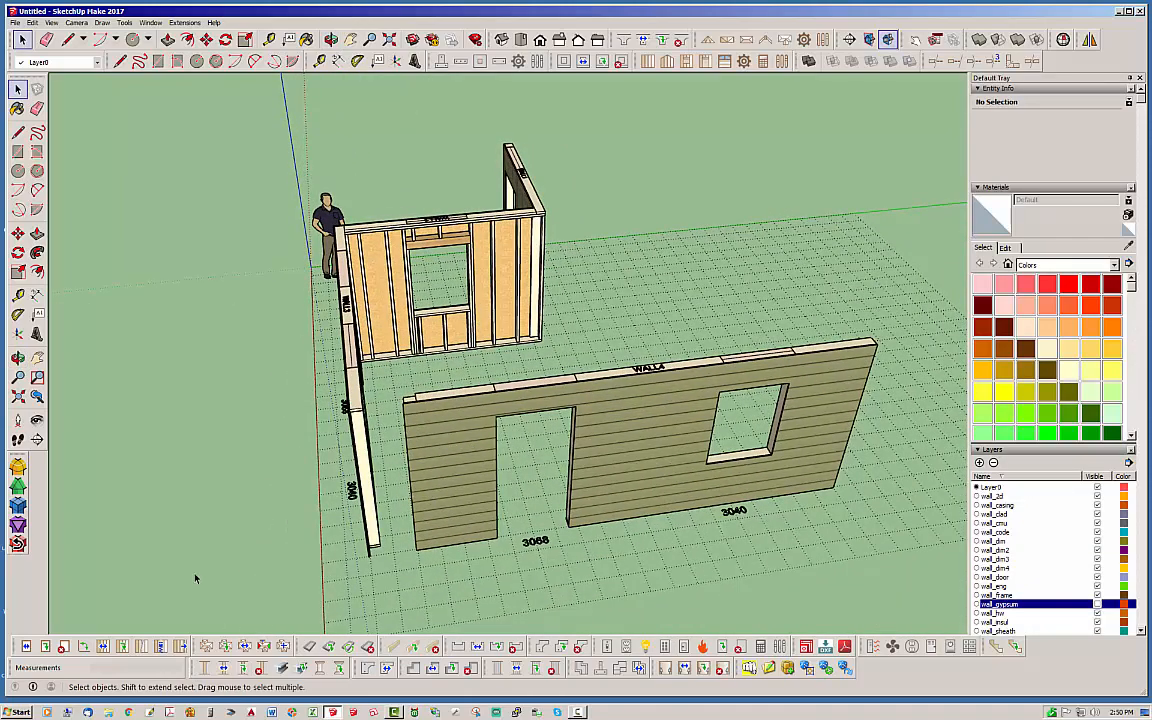
- Extend the front wall back to the side wall so the corner gap closes
click(640, 450)
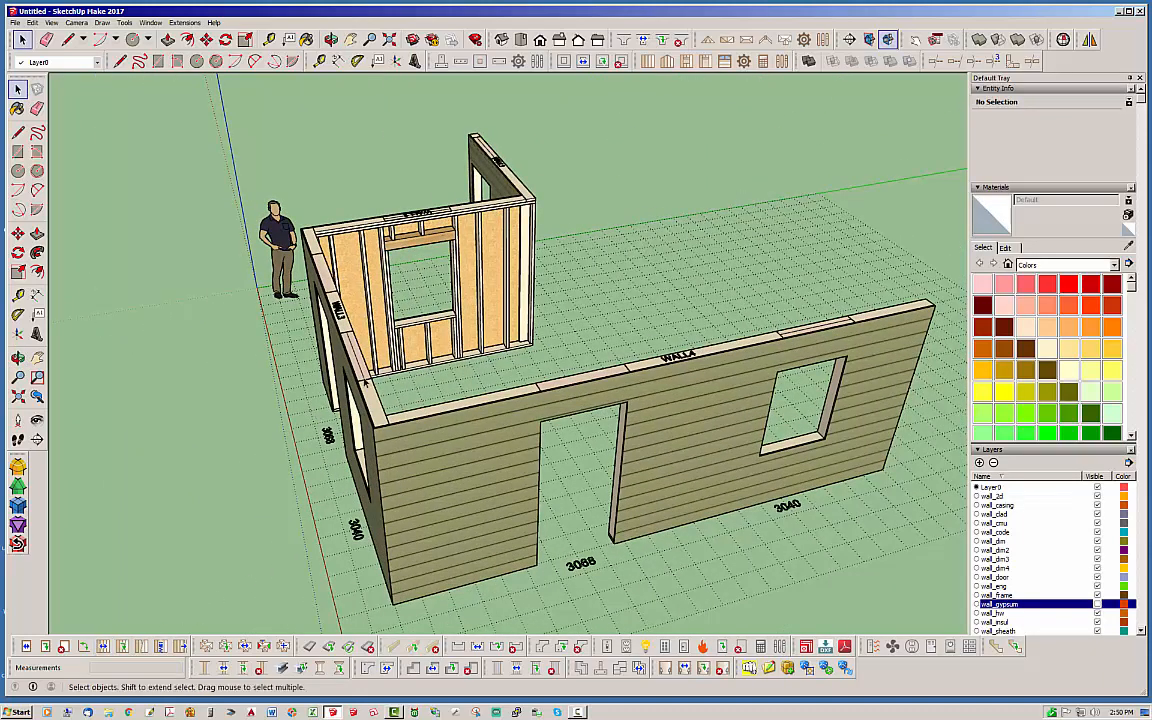
mouse_move(95, 567)
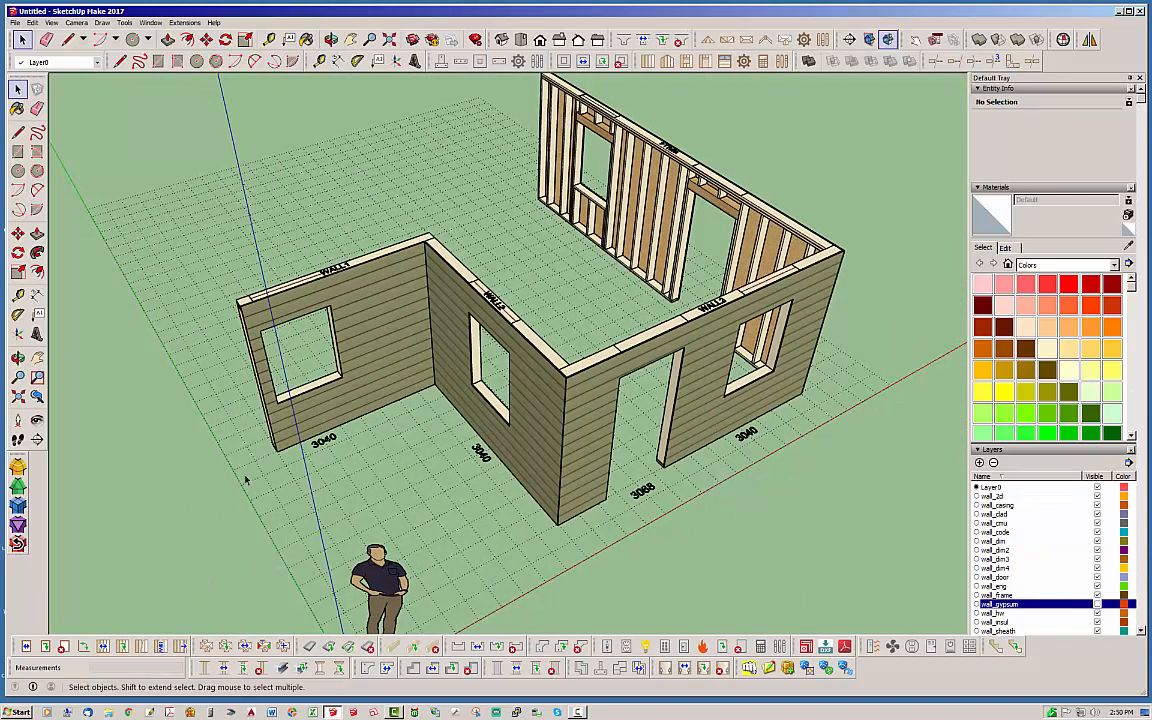
mouse_move(408, 277)
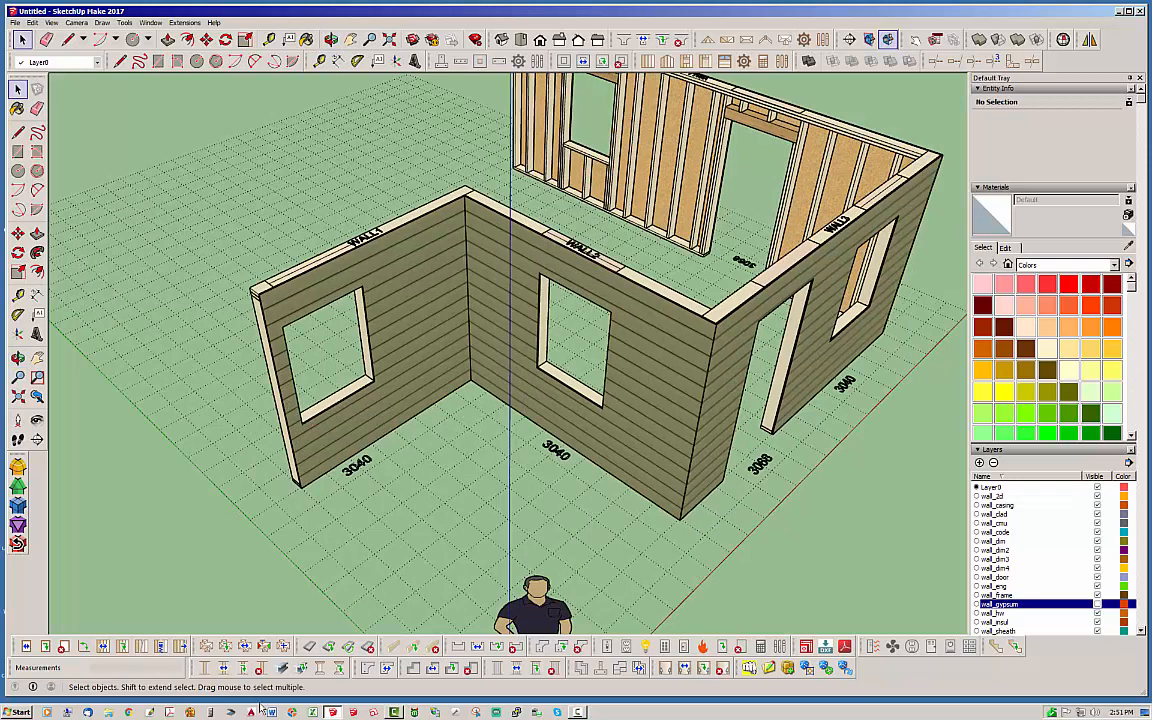
- Stretch the middle sided wall to a new end position meeting the other windowed wall
click(590, 320)
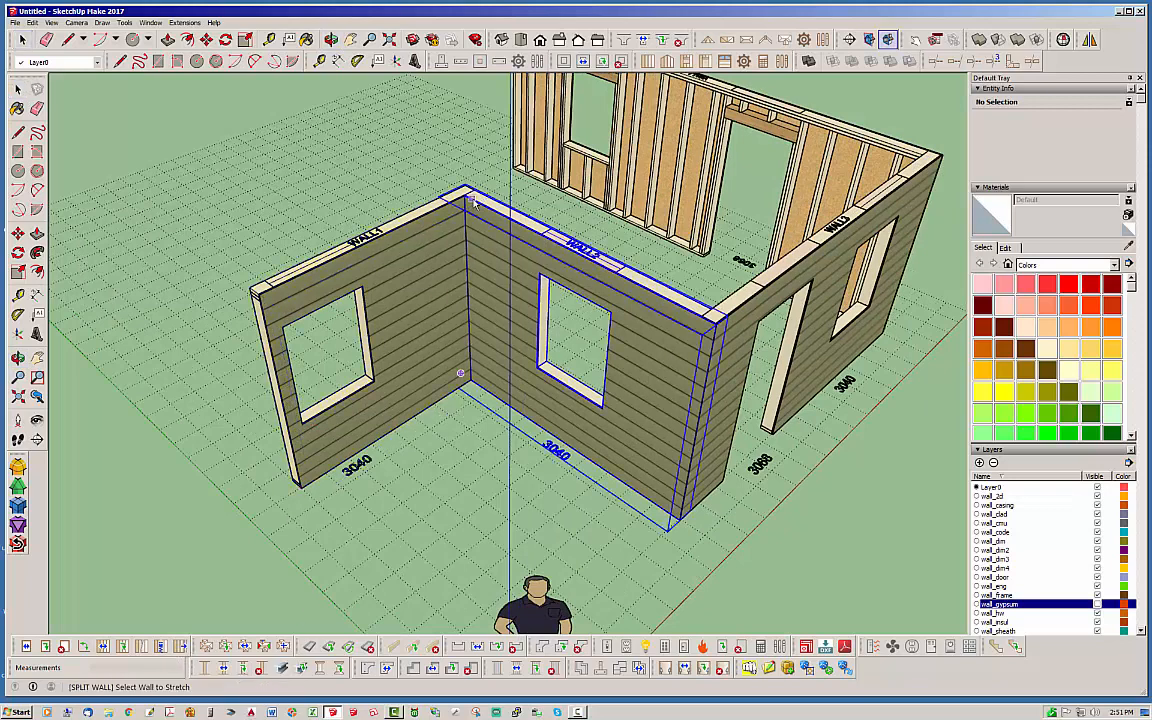
click(305, 470)
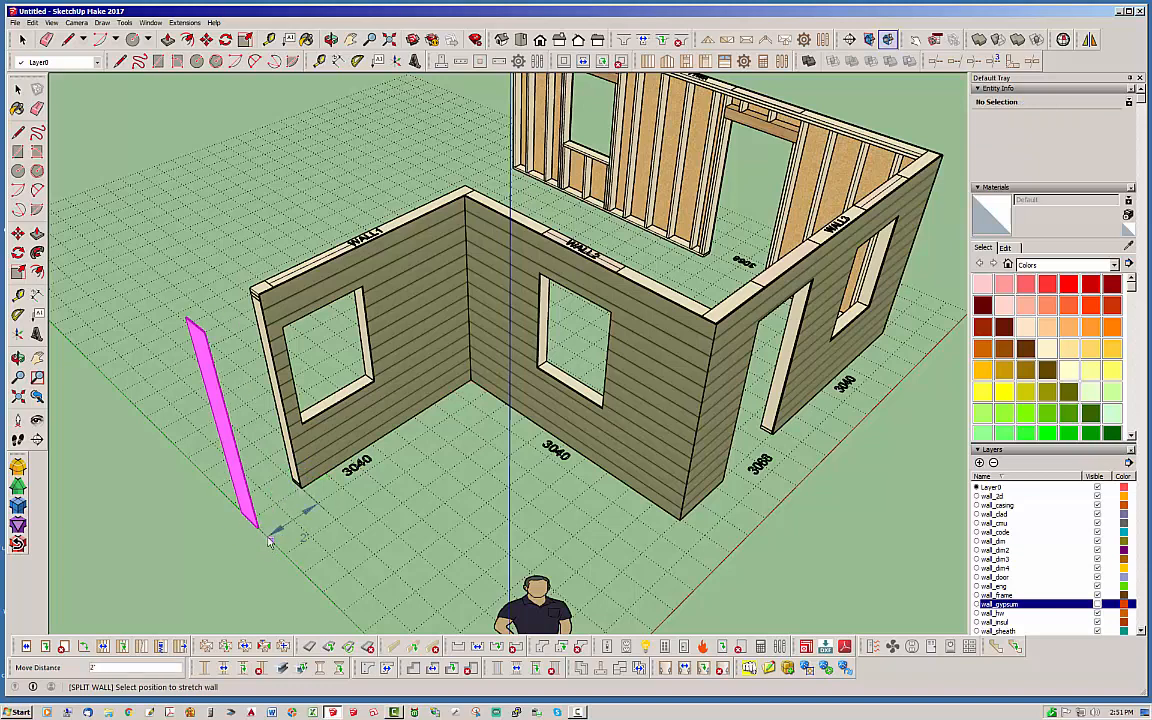
click(242, 667)
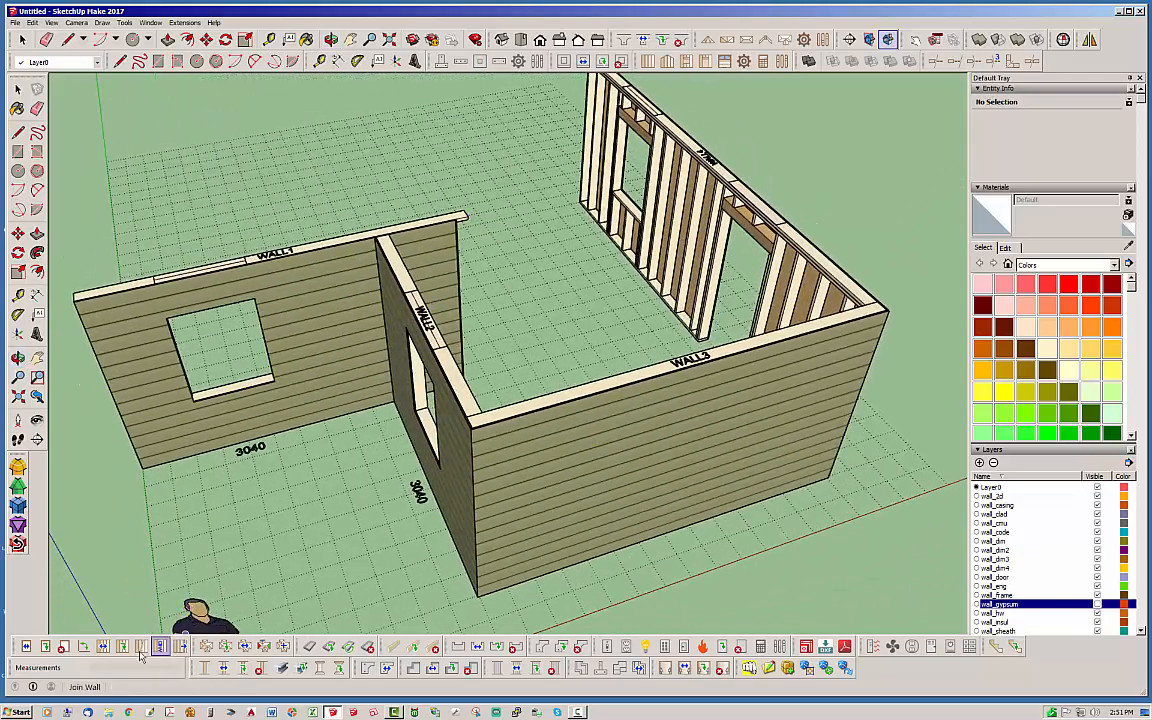
- Join WALL2 to WALL1's end so the two windowed walls form a clean corner
click(420, 350)
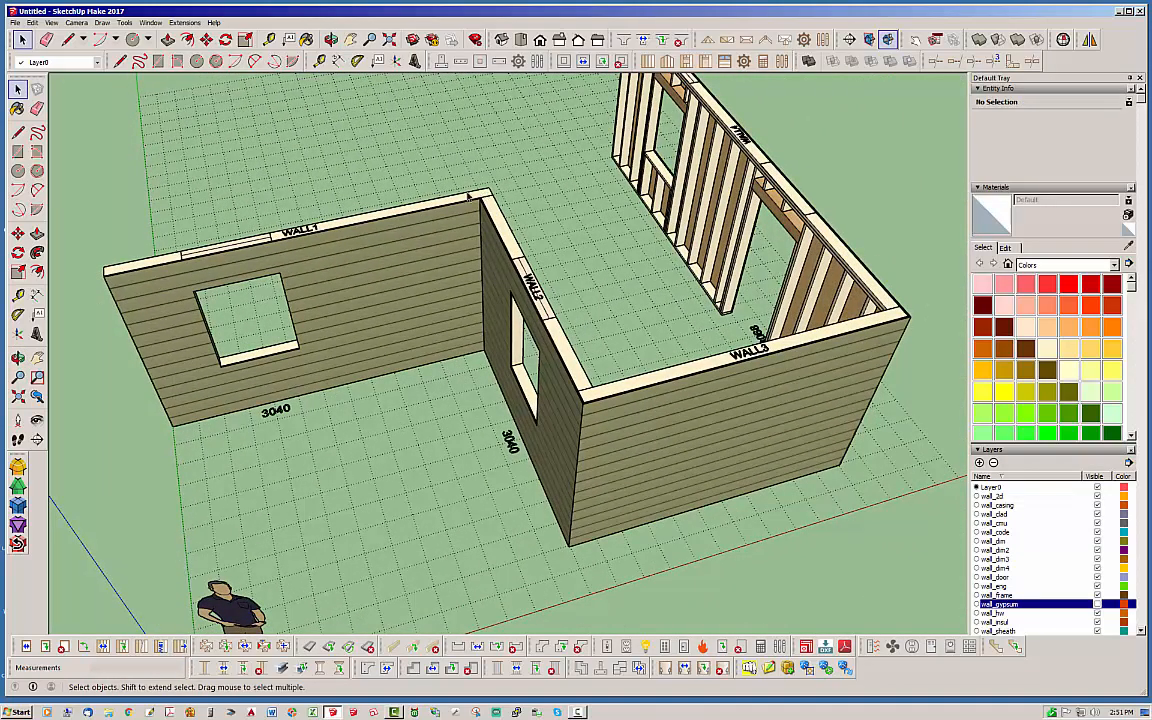
mouse_move(580, 343)
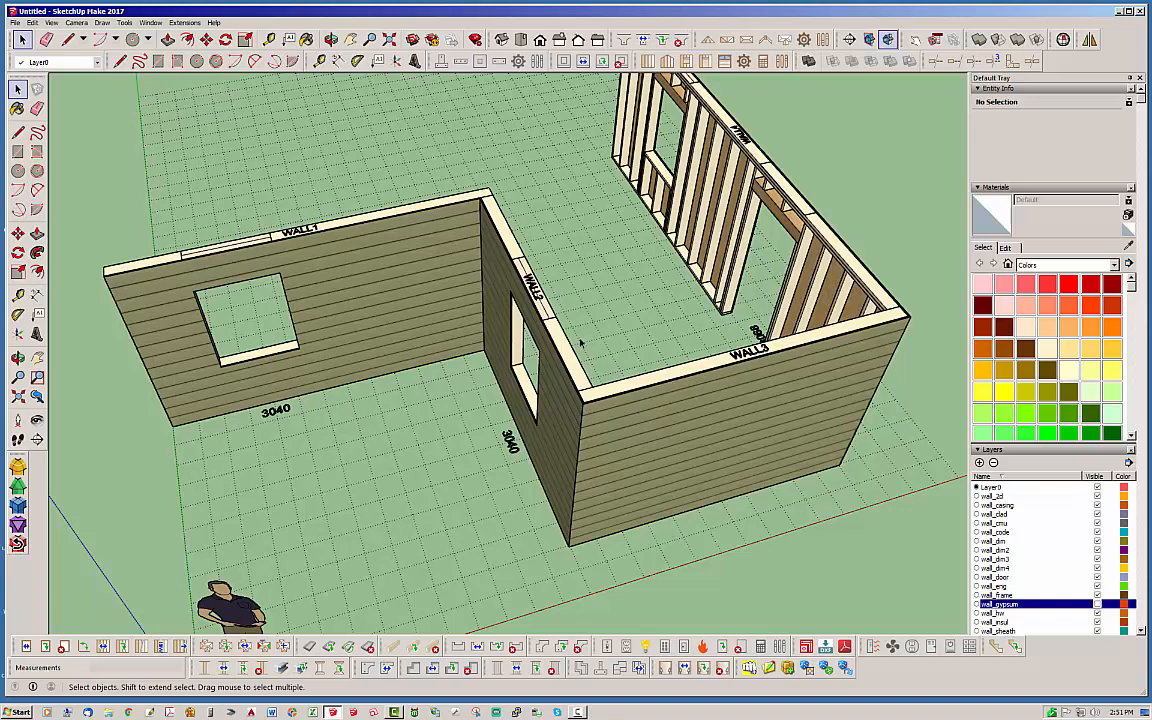
mouse_move(458, 197)
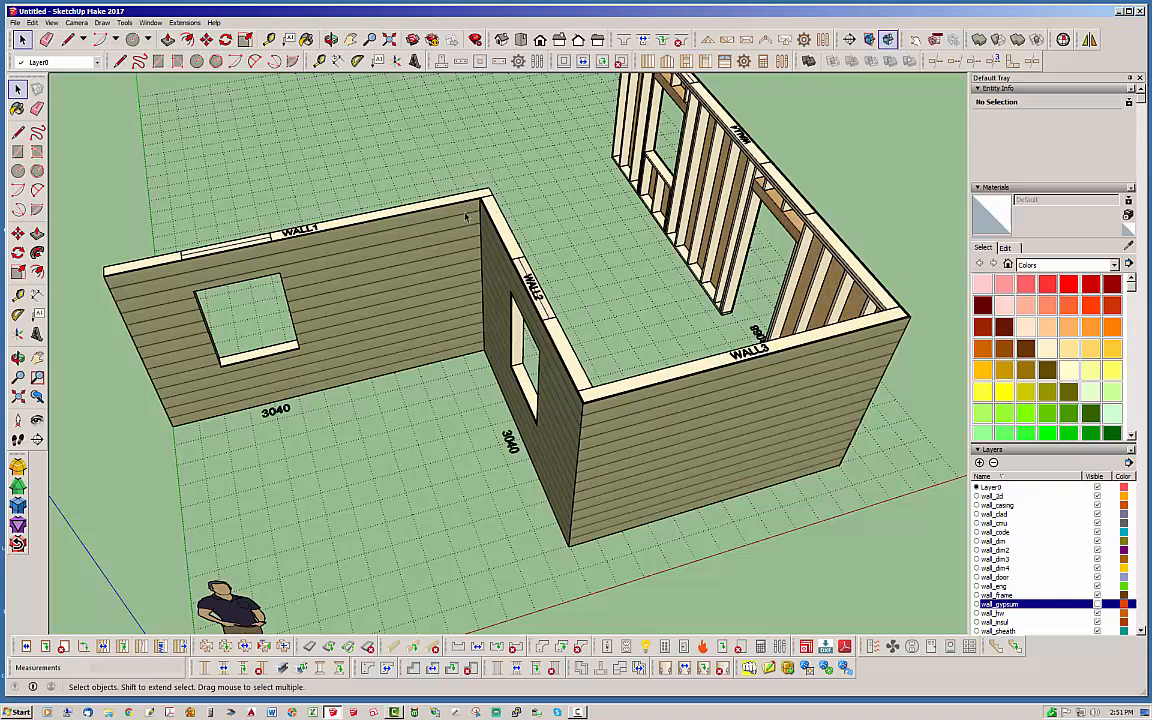
mouse_move(473, 217)
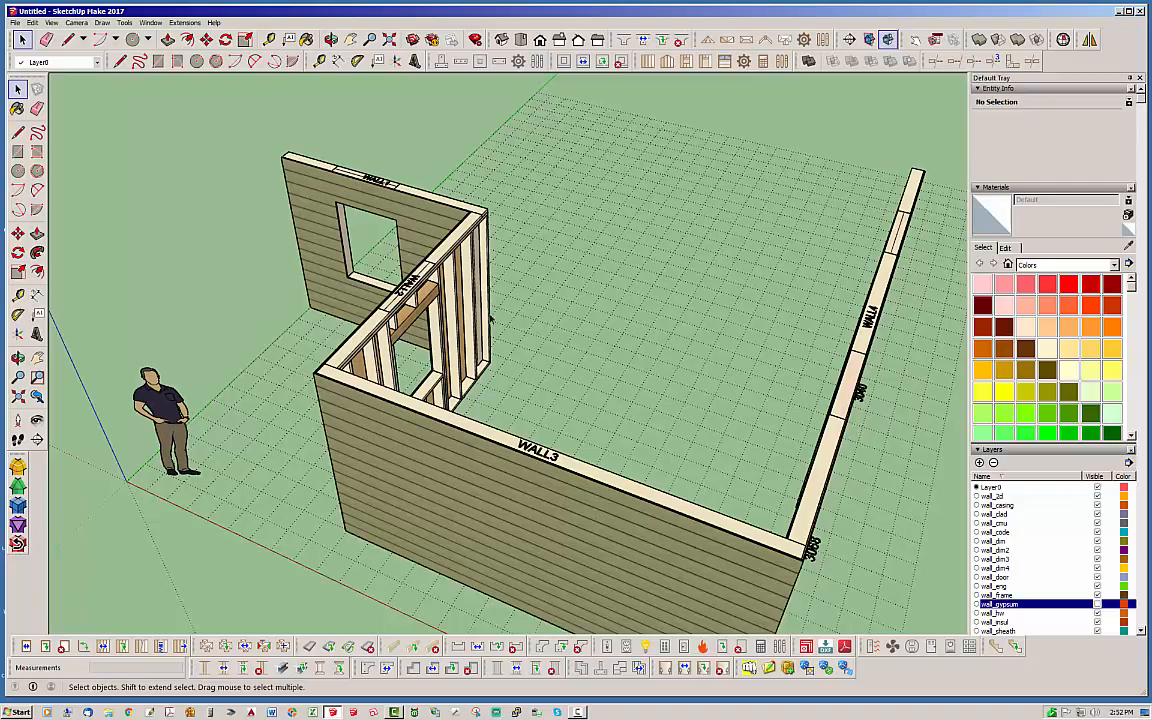
mouse_move(490, 318)
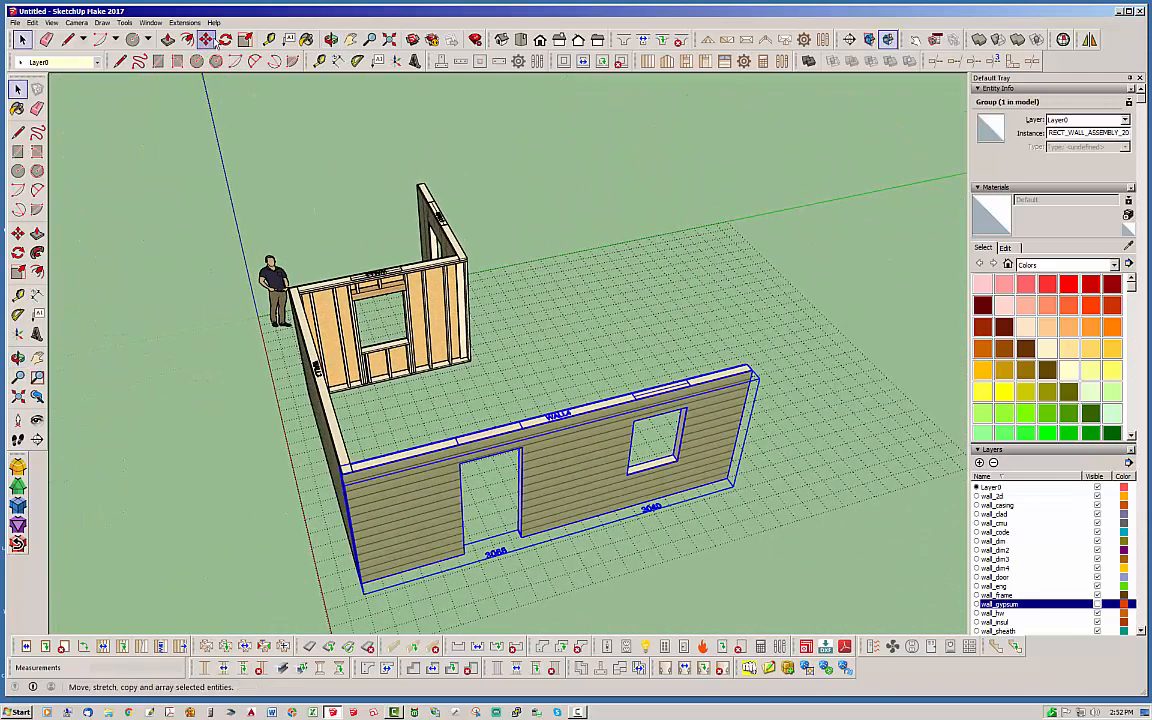
- Move WALL4 and snap its end to the framed side wall's endpoint
click(207, 39)
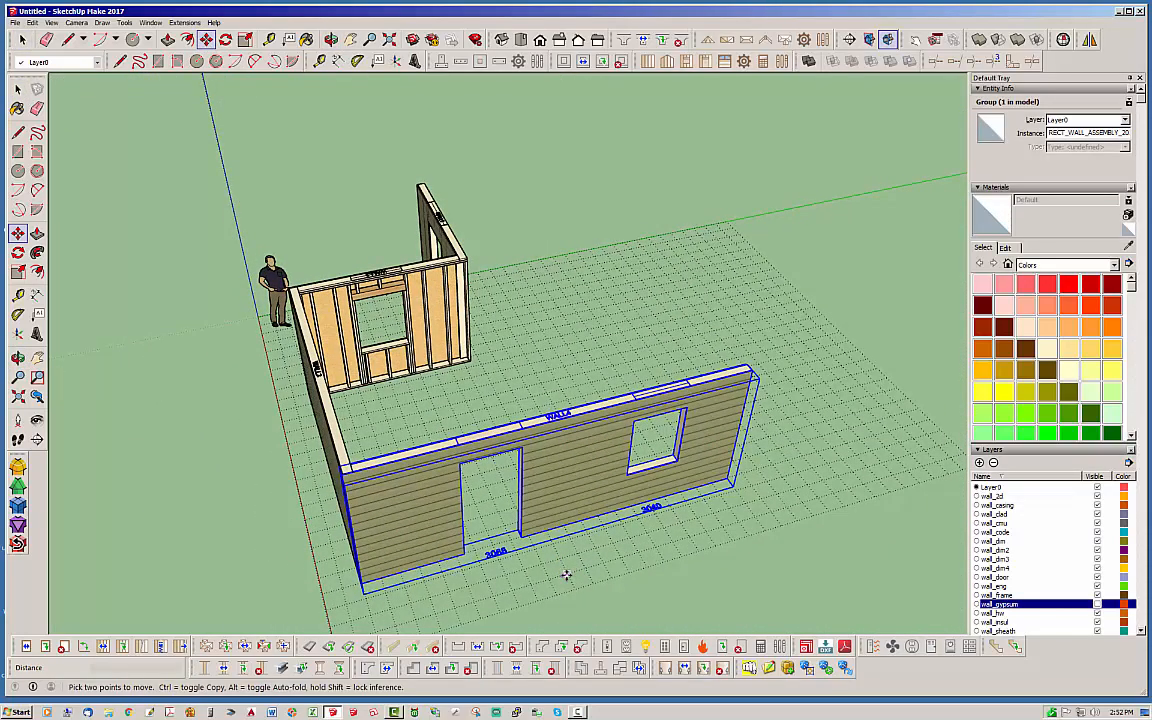
drag(567, 575, 688, 537)
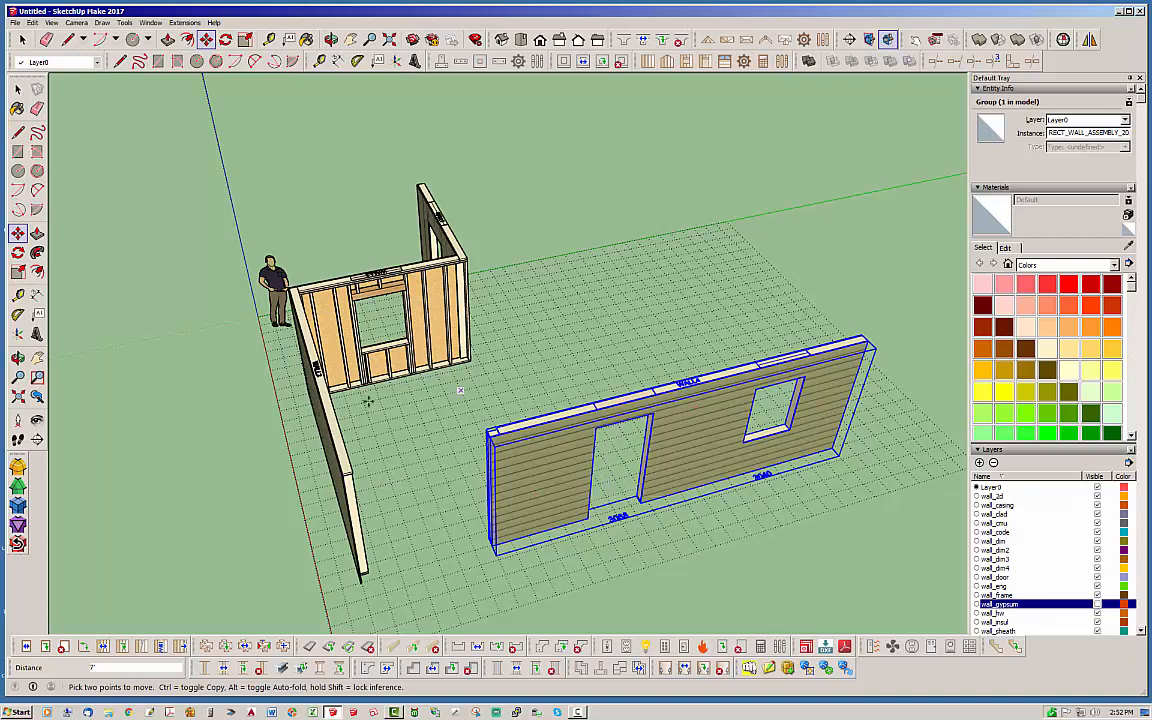
mouse_move(350, 463)
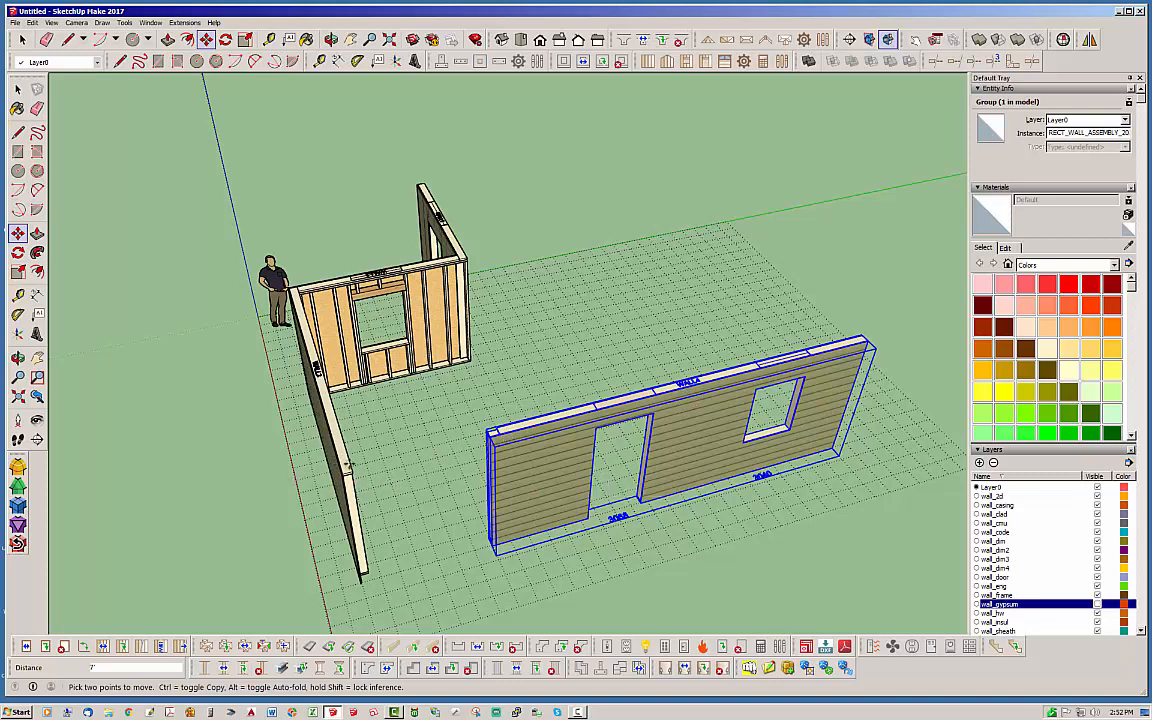
mouse_move(500, 445)
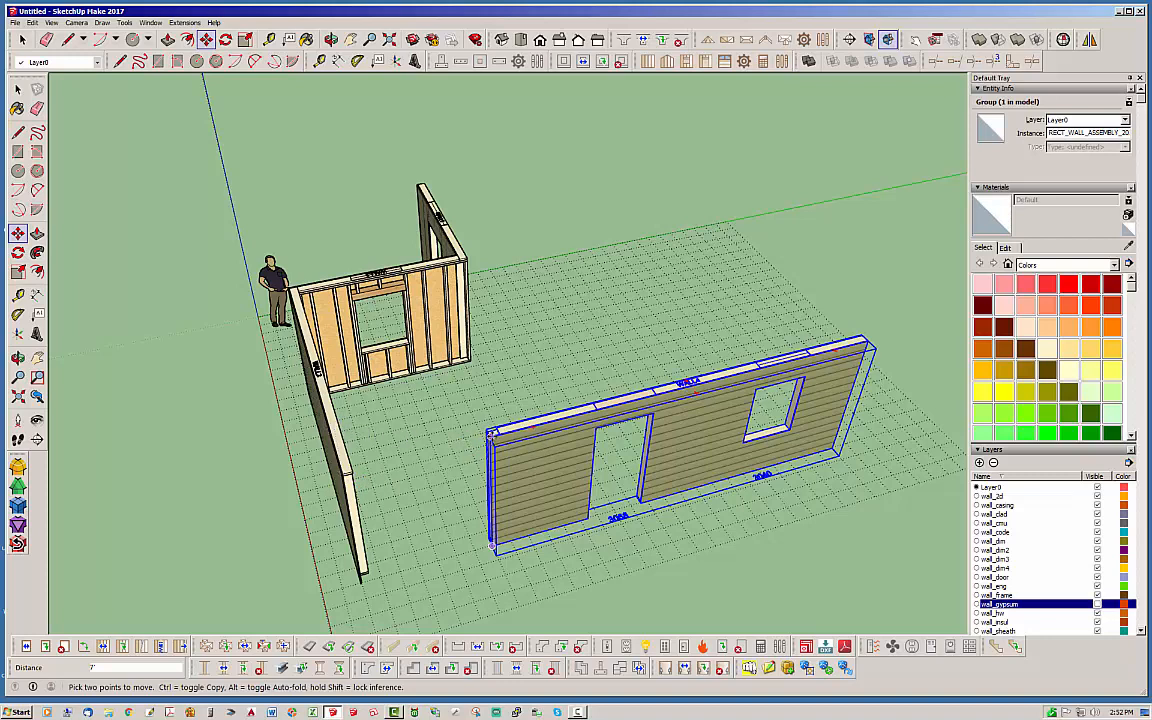
mouse_move(455, 412)
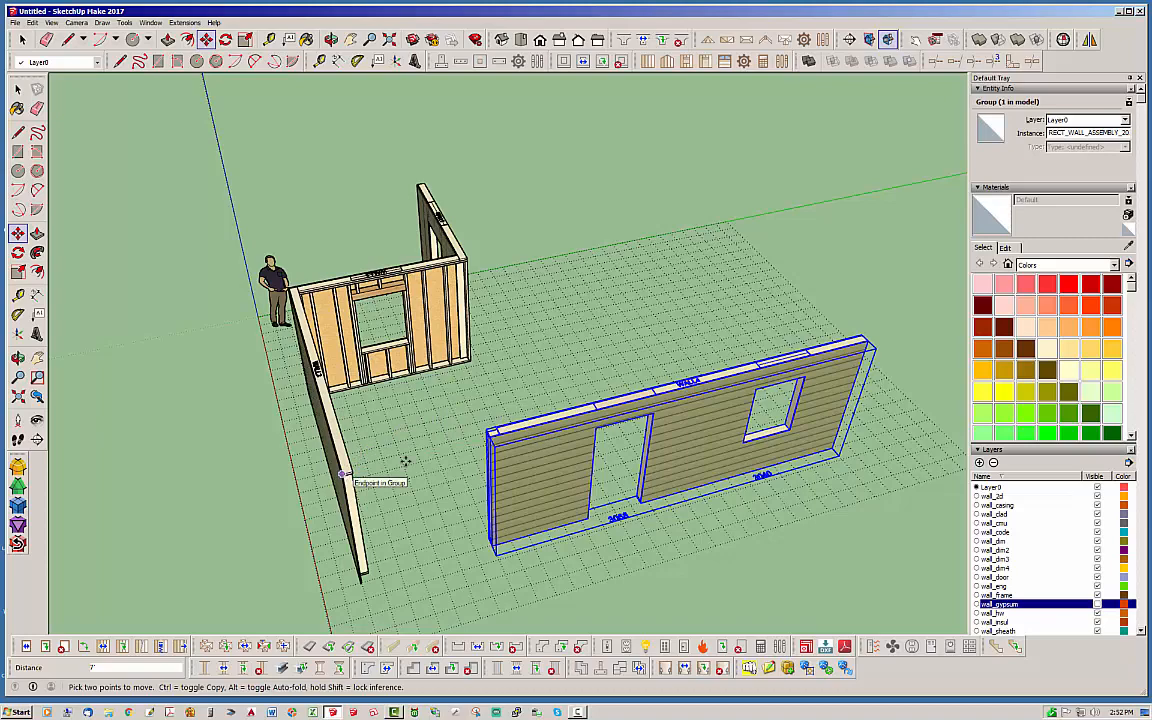
click(48, 39)
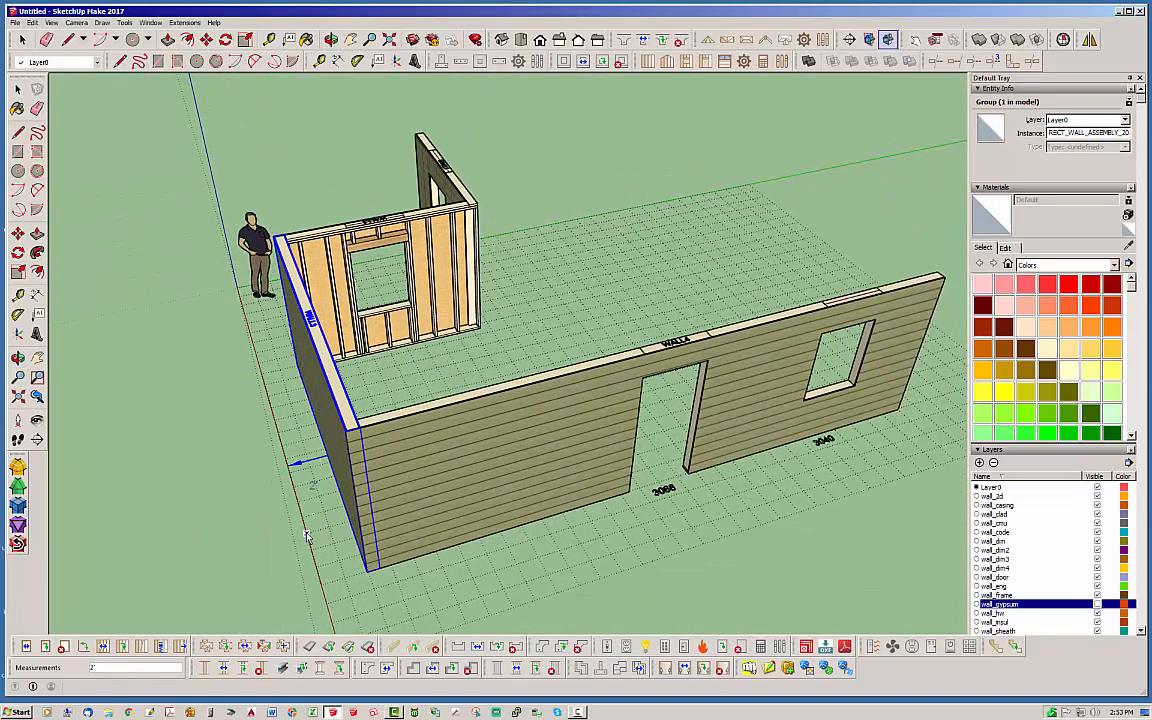
- Stretch the side wall's end to WALL4's corner, closing the three-sided layout
click(537, 527)
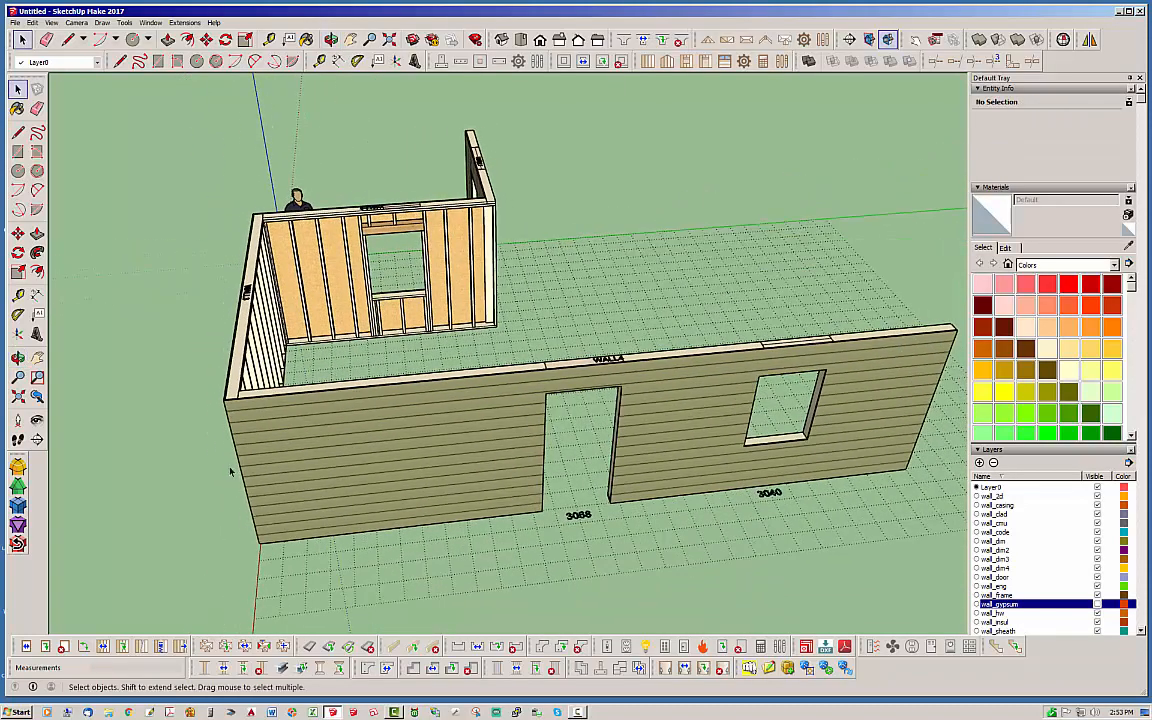
mouse_move(245, 403)
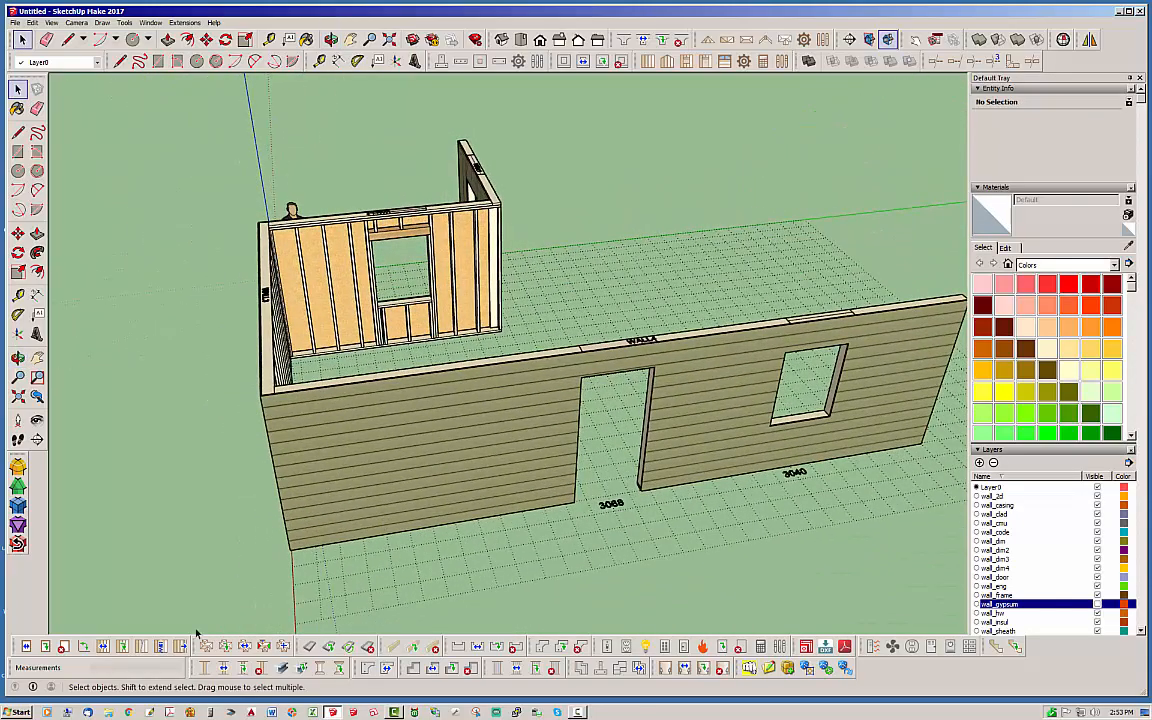
mouse_move(180, 646)
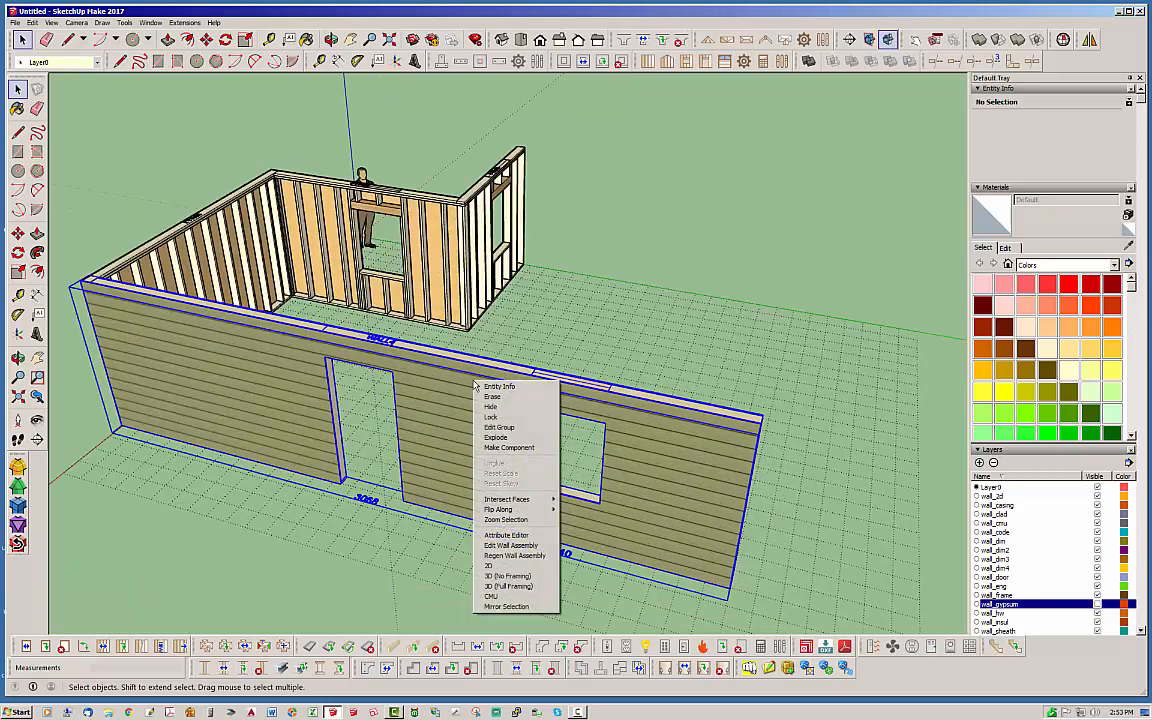
mouse_move(510, 545)
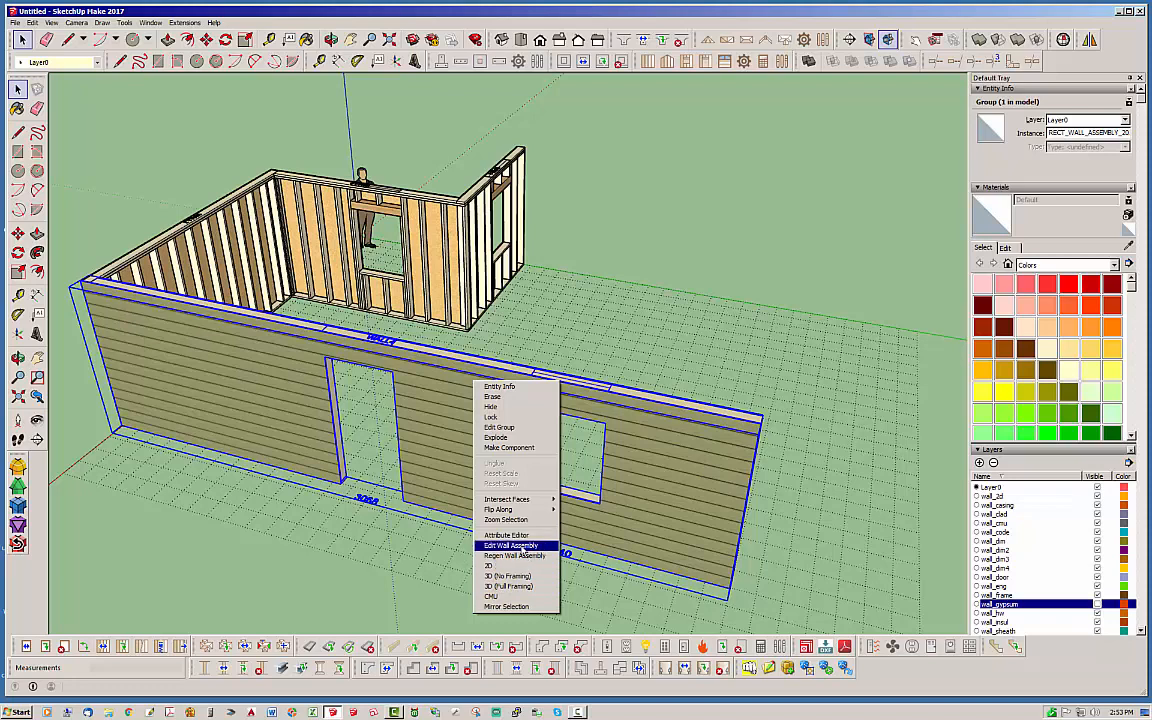
- Set WALL4's Wall Length to 32 in Edit Wall Assembly and update it
click(510, 544)
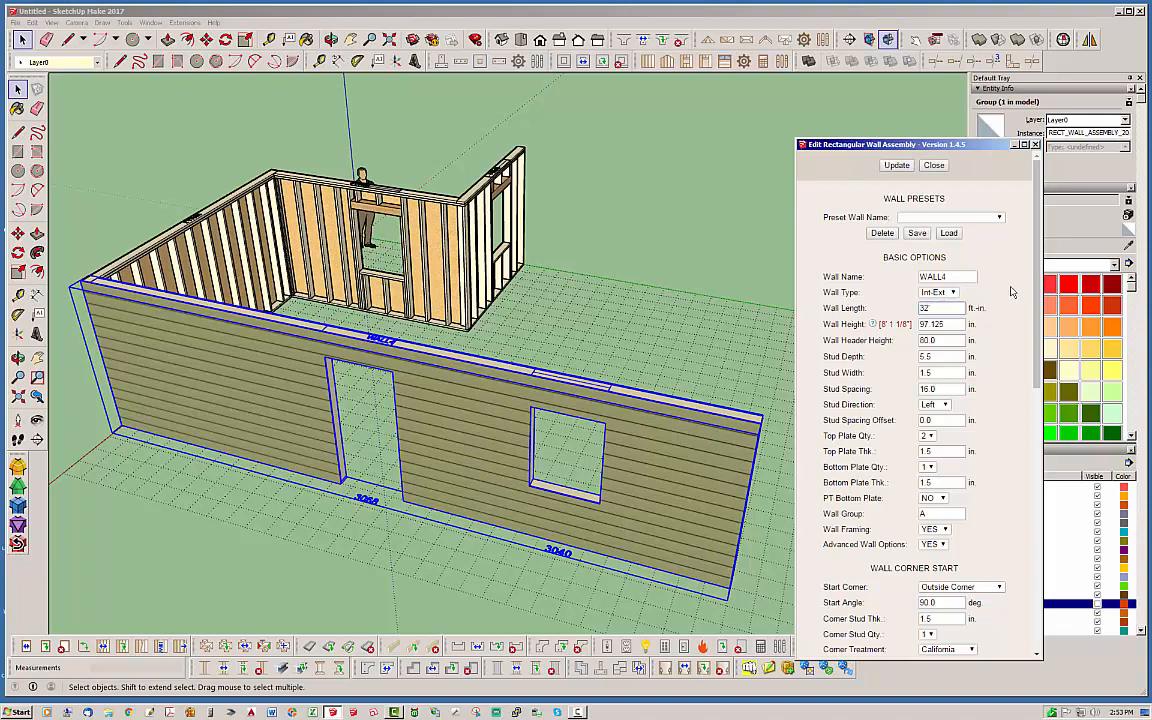
click(896, 165)
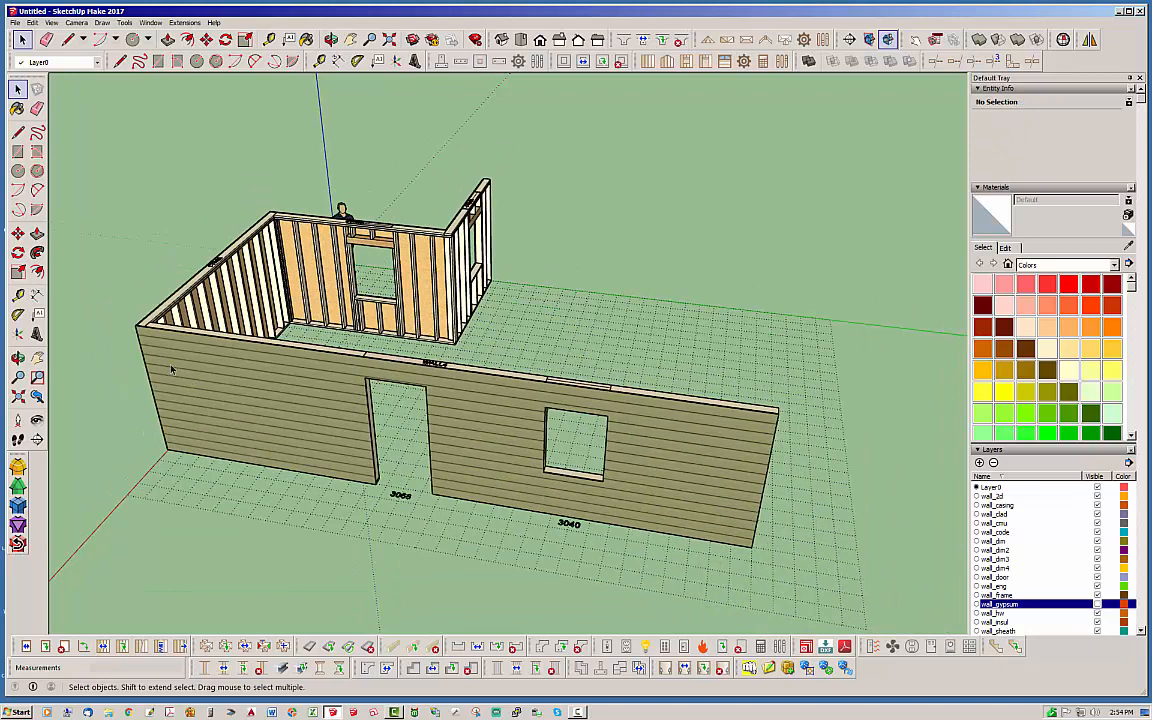
mouse_move(141, 341)
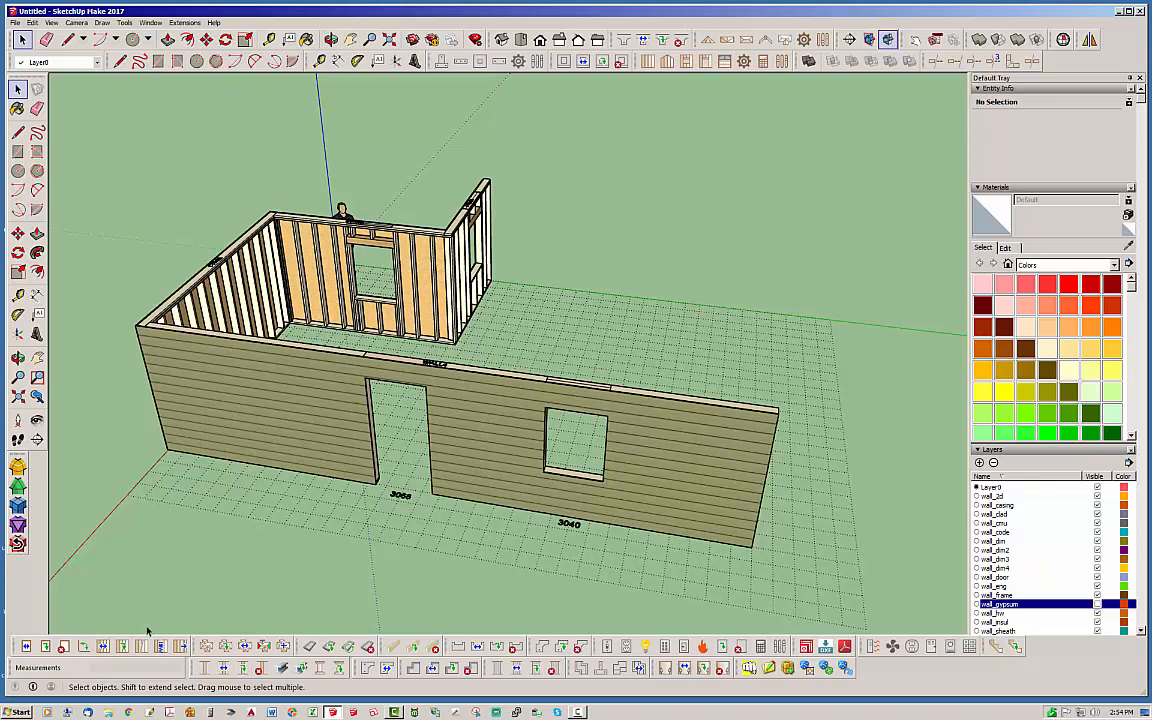
mouse_move(152, 354)
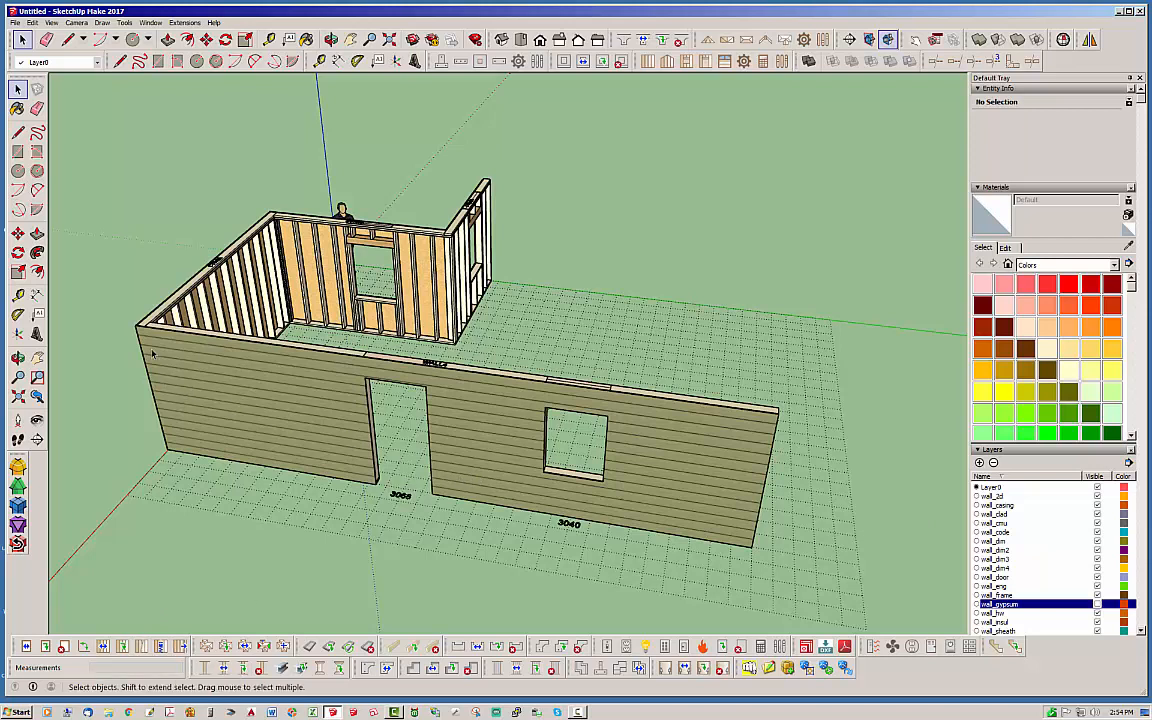
mouse_move(153, 352)
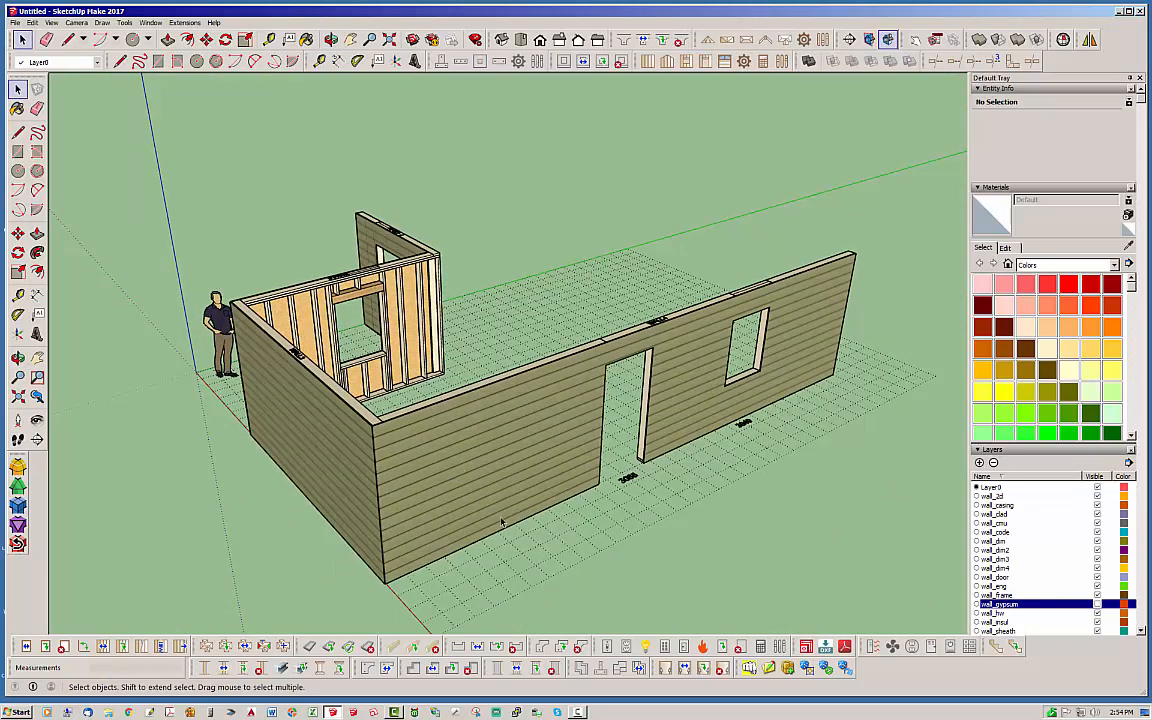
mouse_move(497, 490)
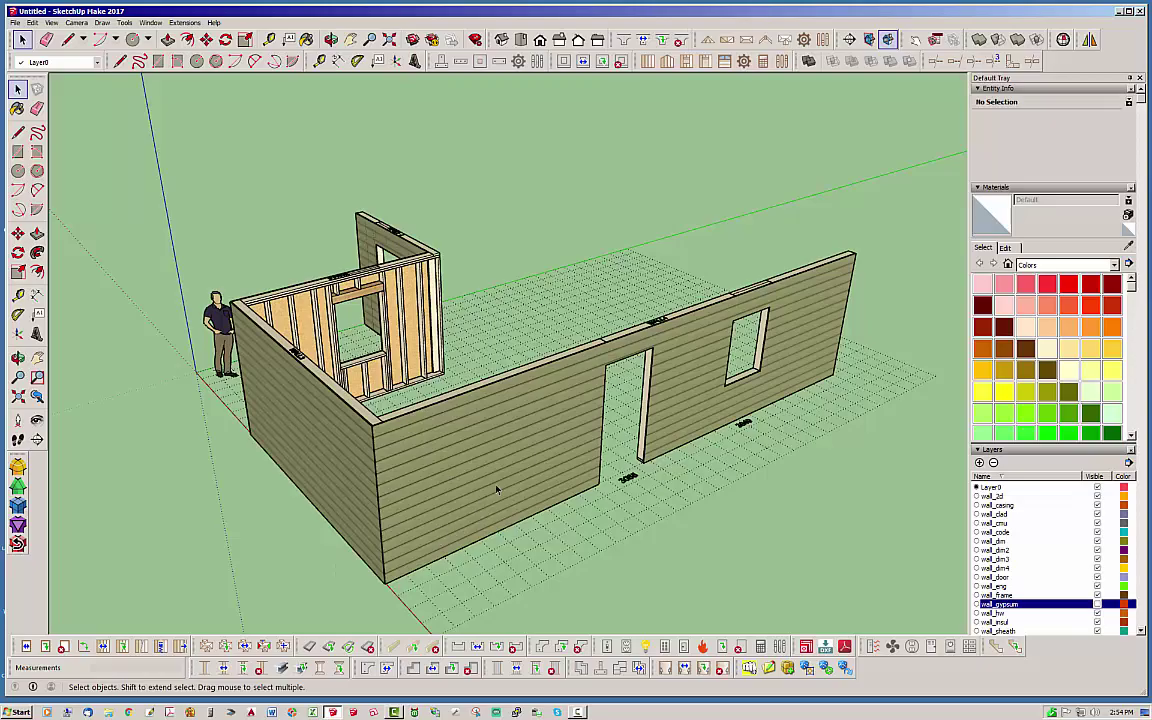